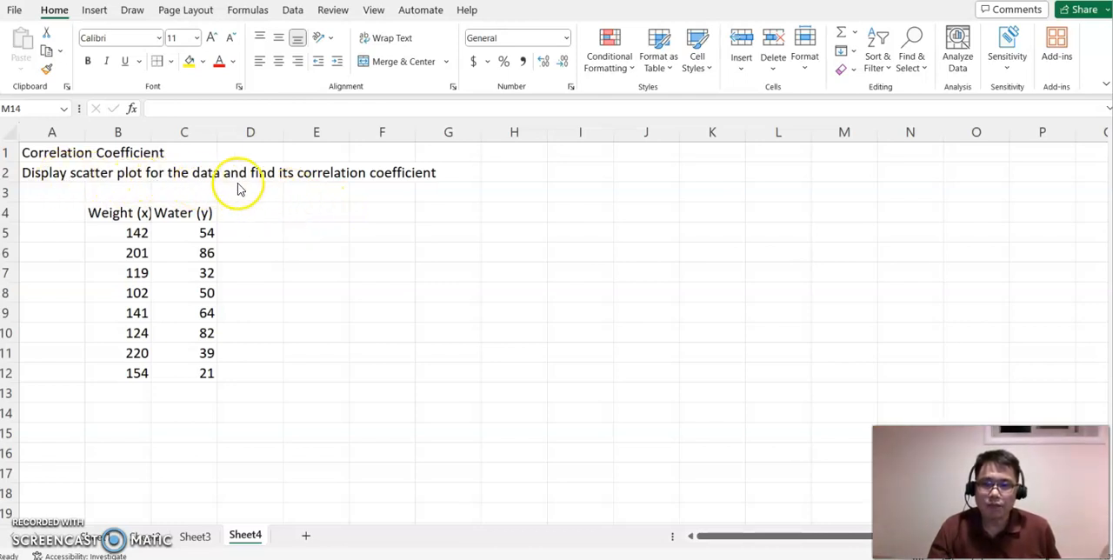
mouse_move(305, 185)
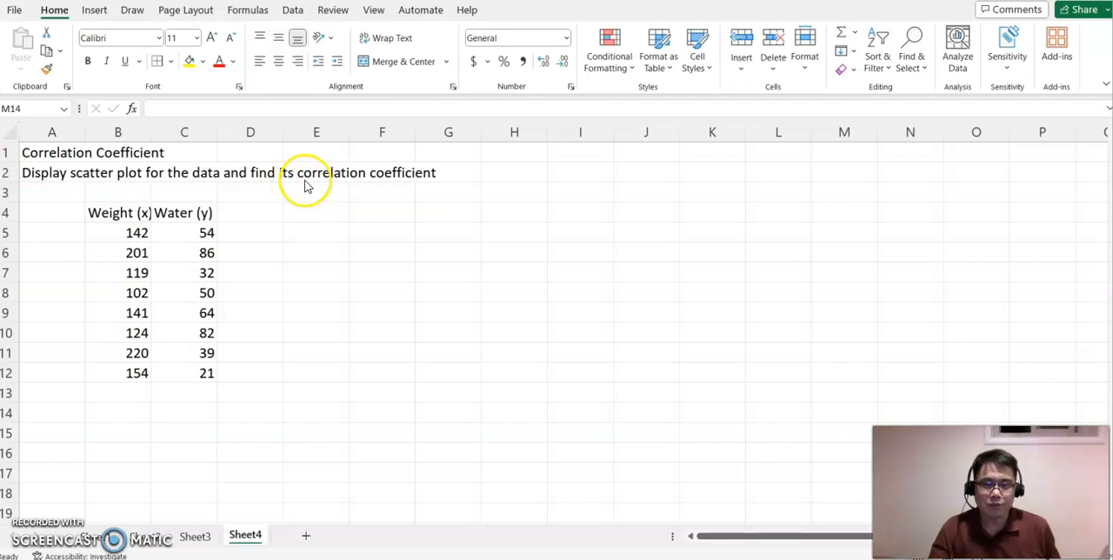
mouse_move(287, 154)
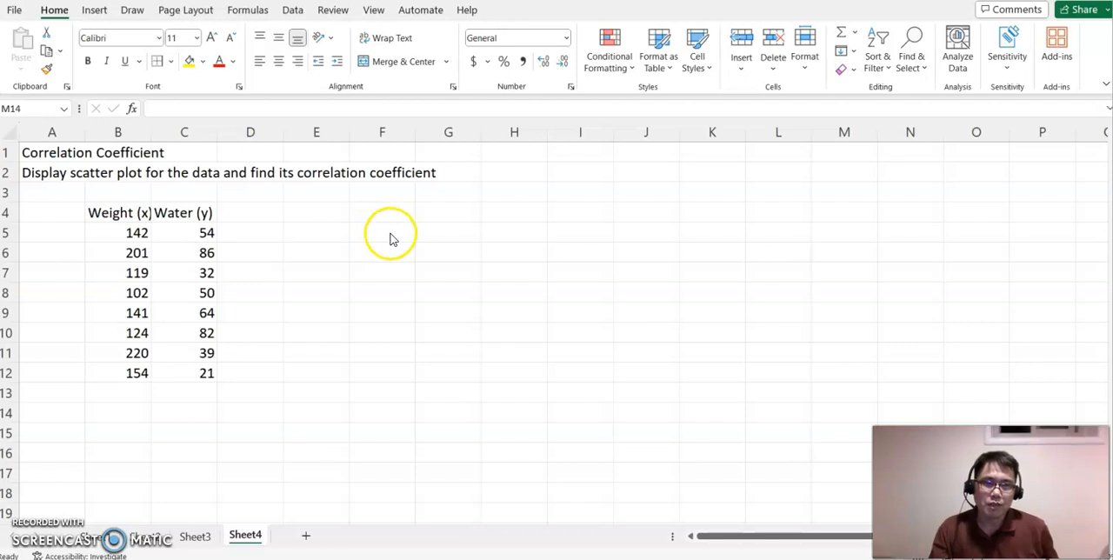
mouse_move(386, 212)
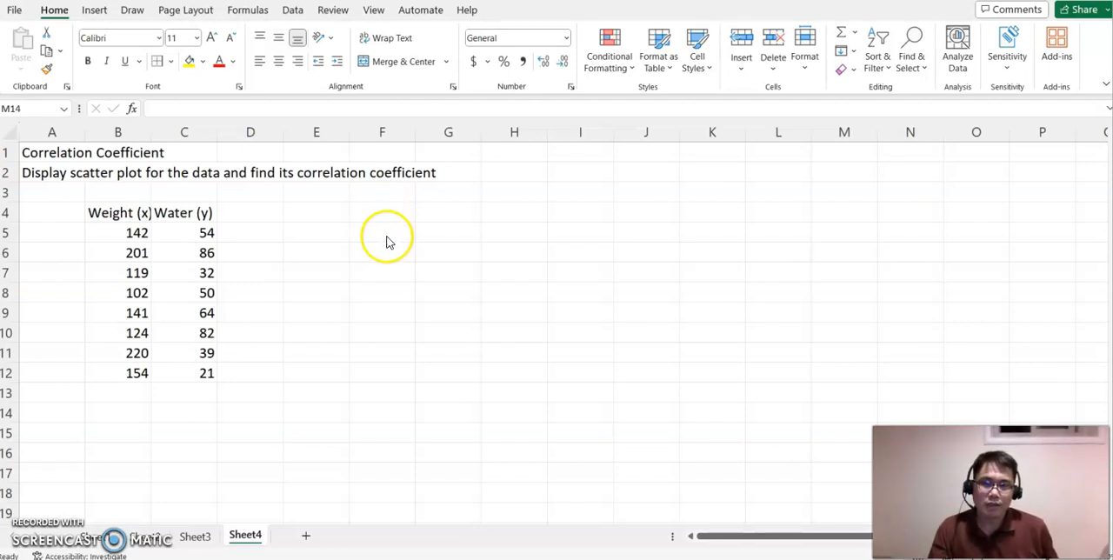
mouse_move(374, 240)
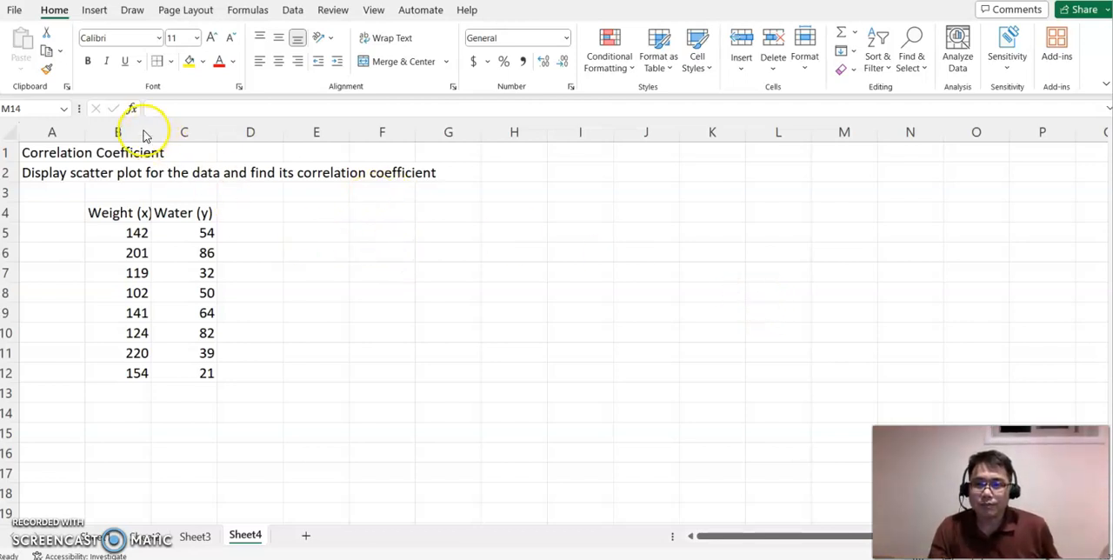
Step: Insert a scatter chart of Water (y) against Weight (x) from B4:C12 via Recommended Charts
left_click(843, 412)
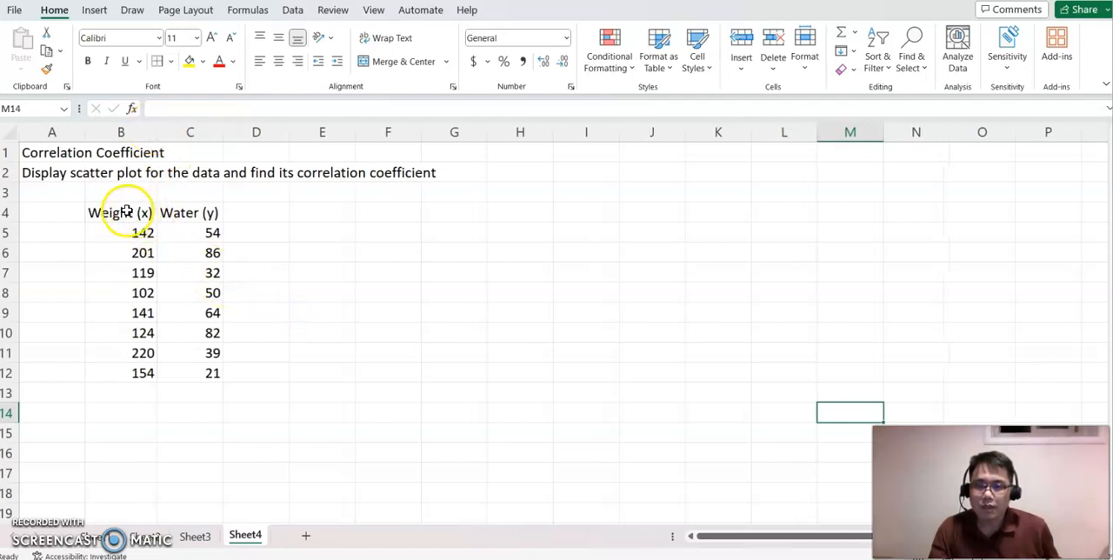
left_click(121, 212)
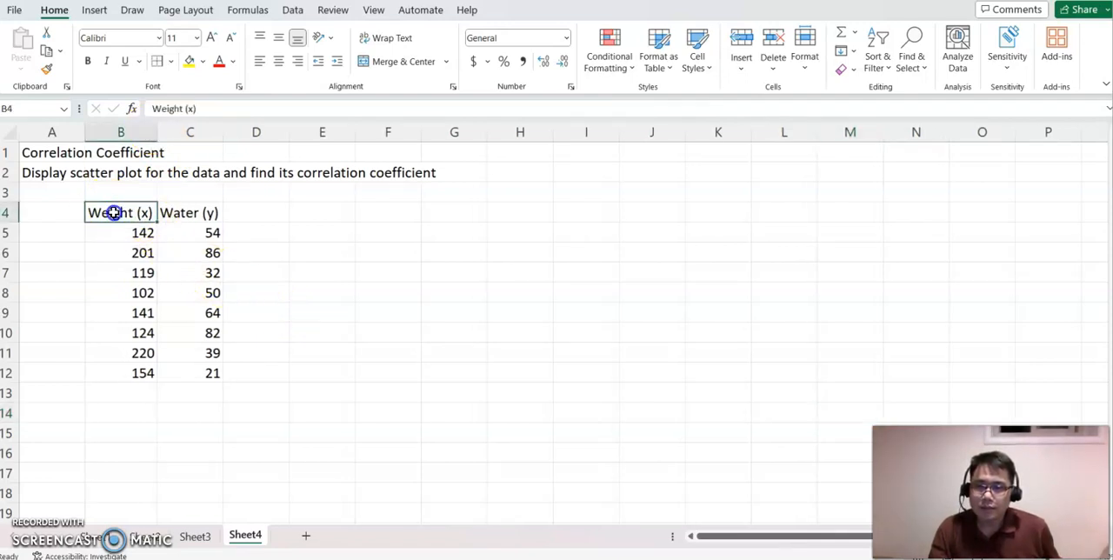
left_click_drag(120, 212, 213, 373)
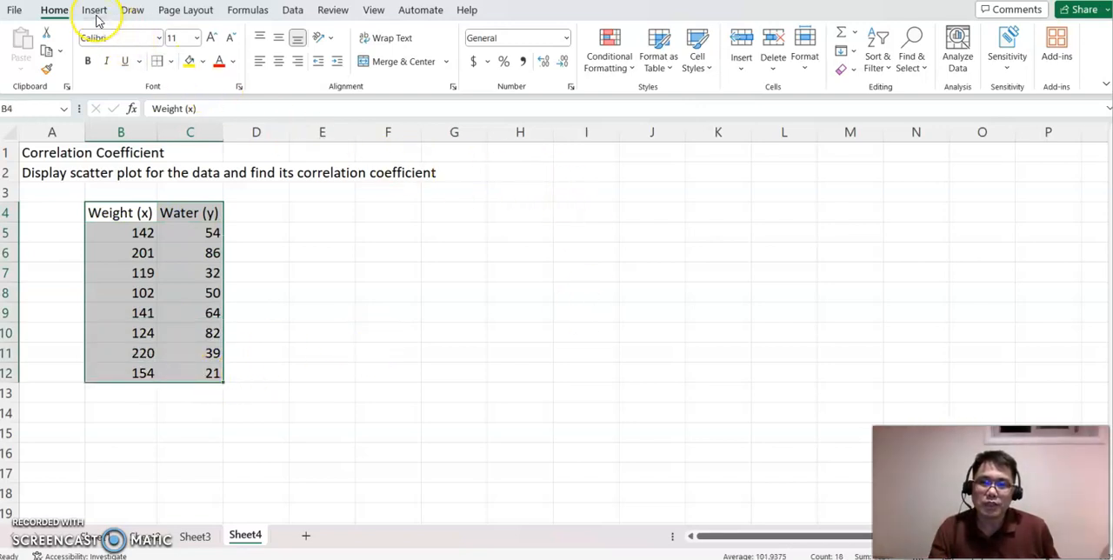
left_click(93, 11)
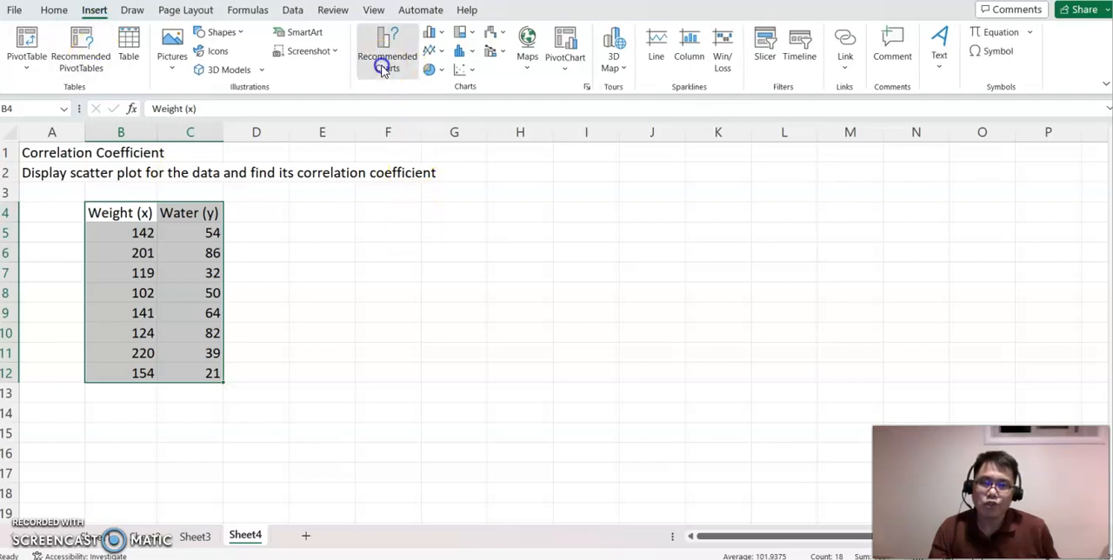
left_click(387, 52)
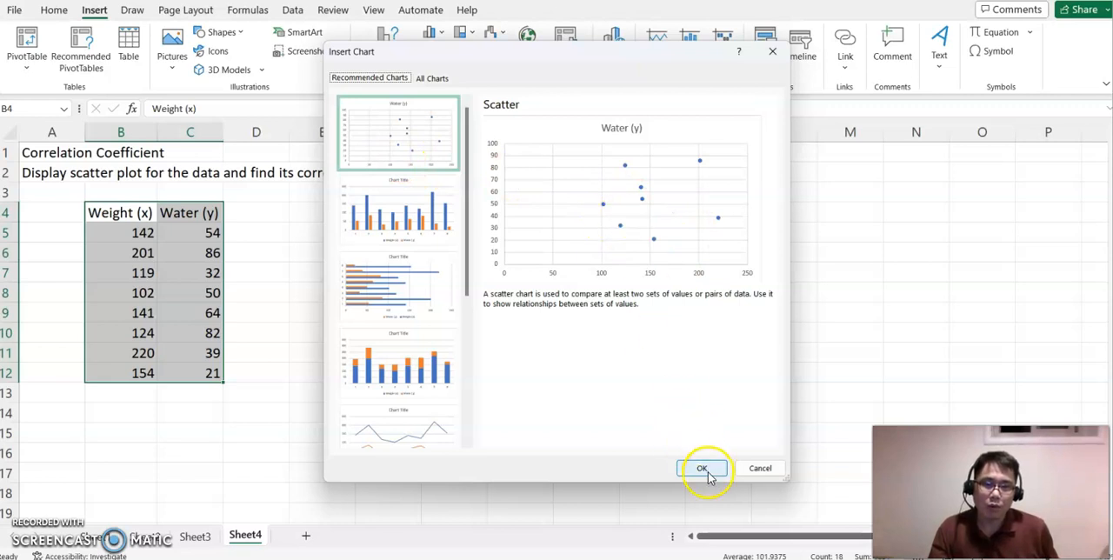
left_click(703, 468)
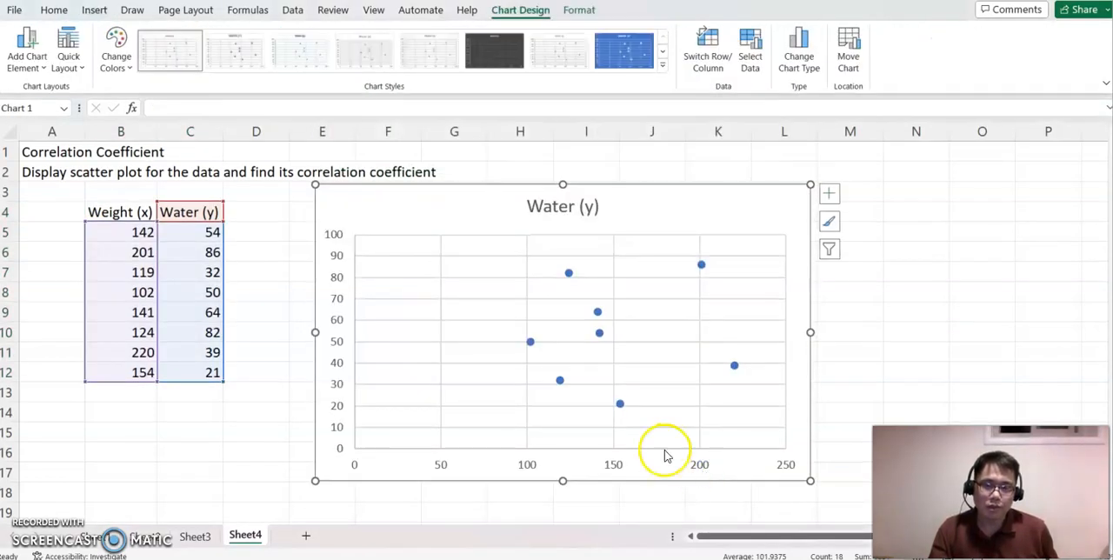
mouse_move(713, 348)
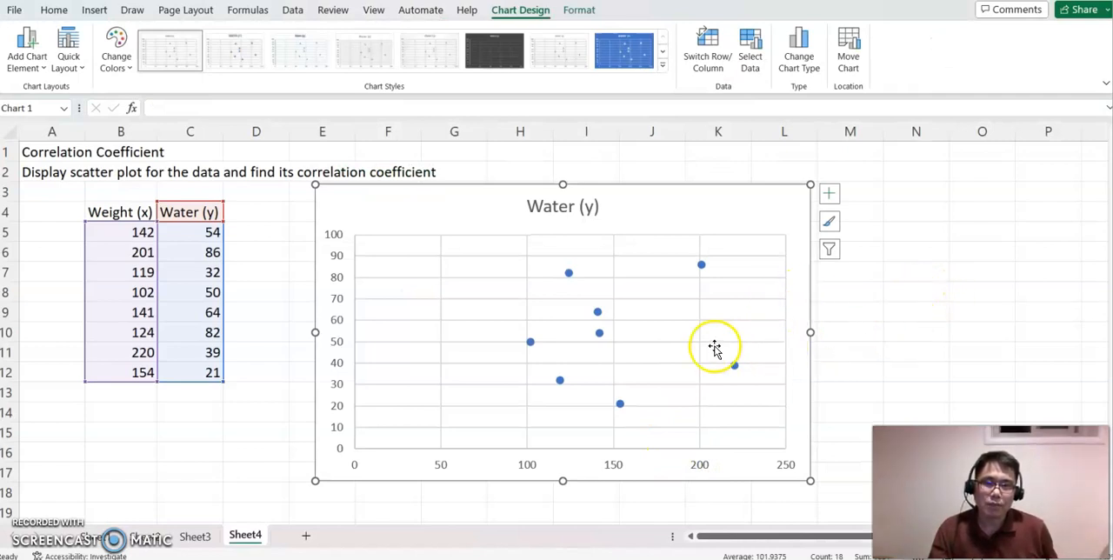
mouse_move(506, 265)
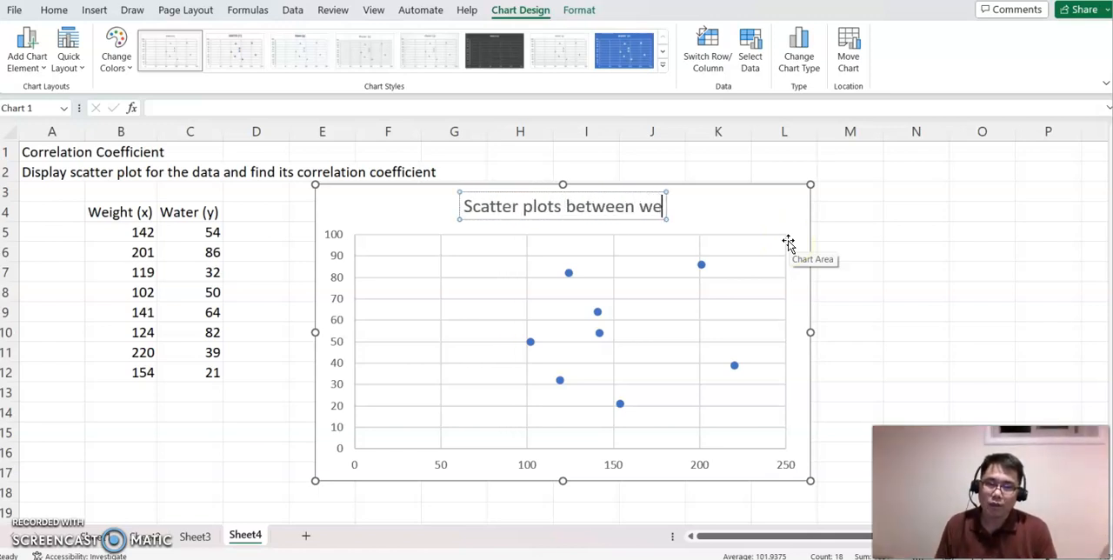
Step: Retitle the chart "Scatter plots between weight and water" and deselect it
type("eight and w")
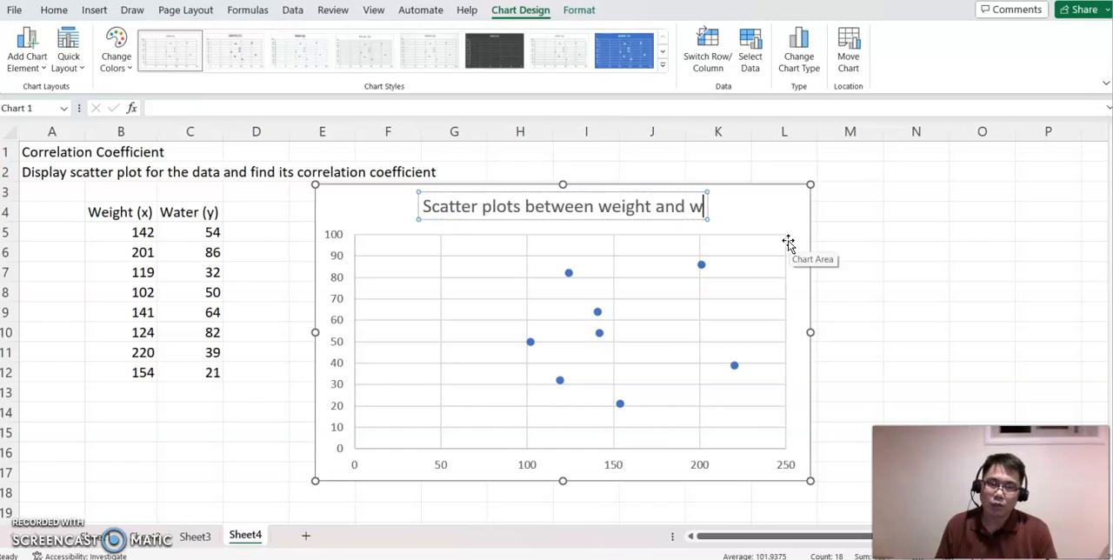
left_click(981, 313)
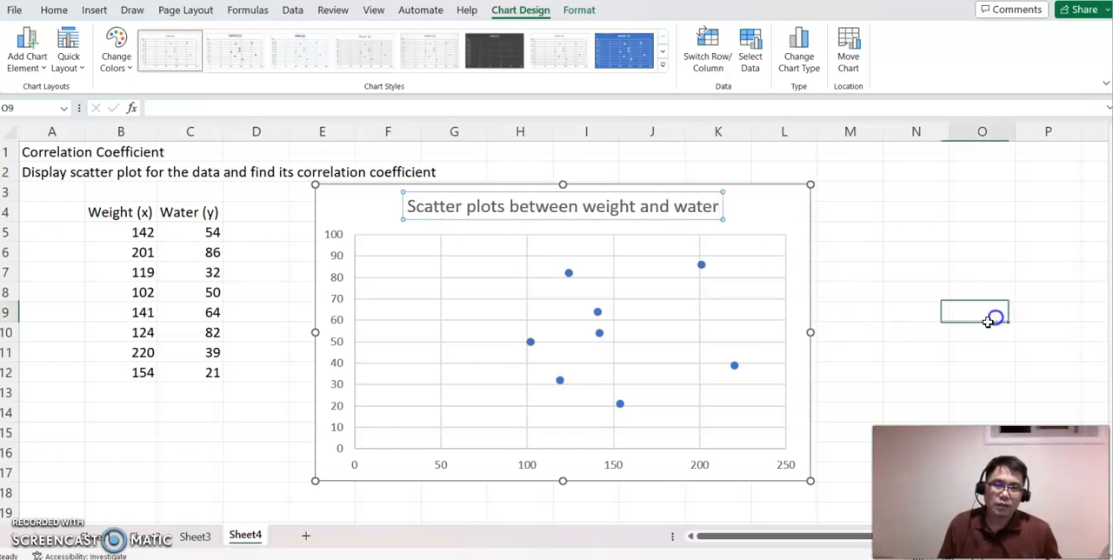
left_click(452, 364)
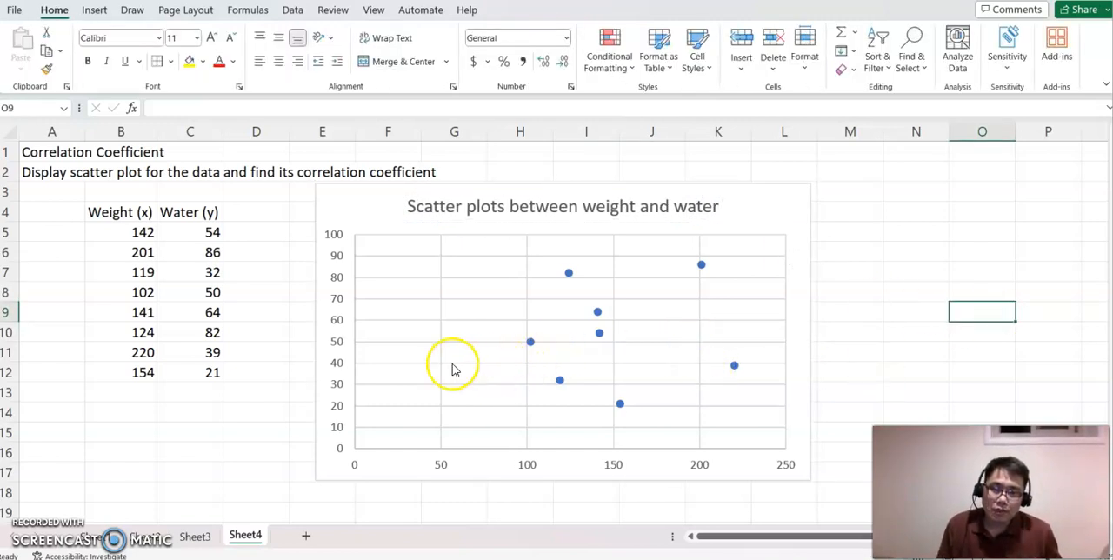
mouse_move(671, 390)
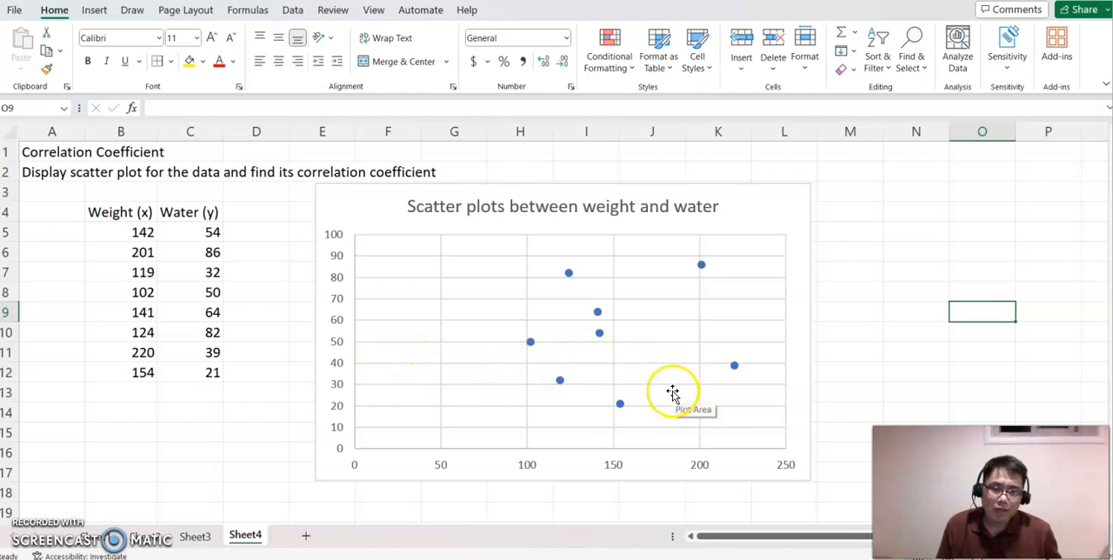
mouse_move(535, 466)
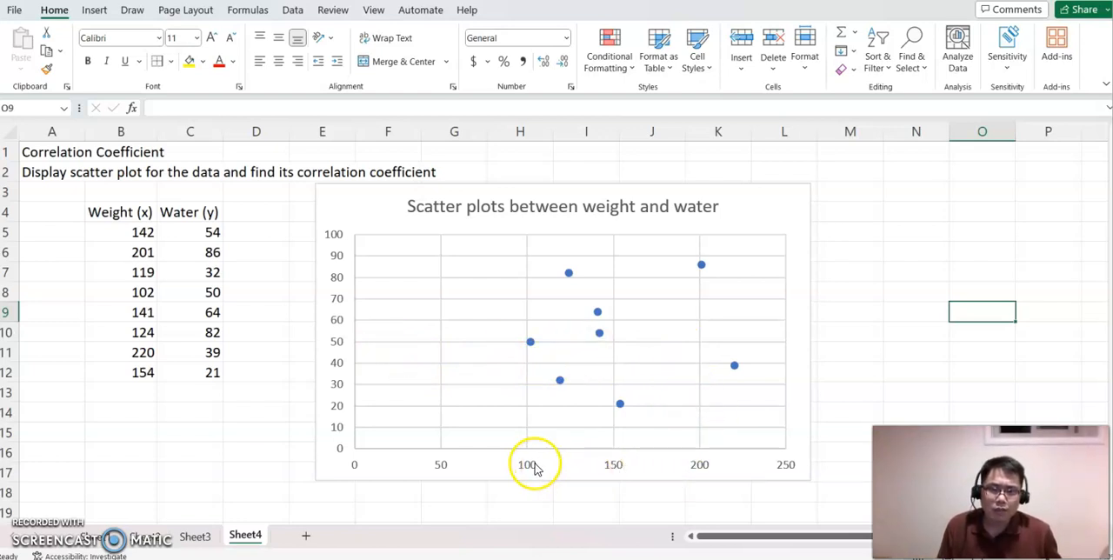
mouse_move(787, 459)
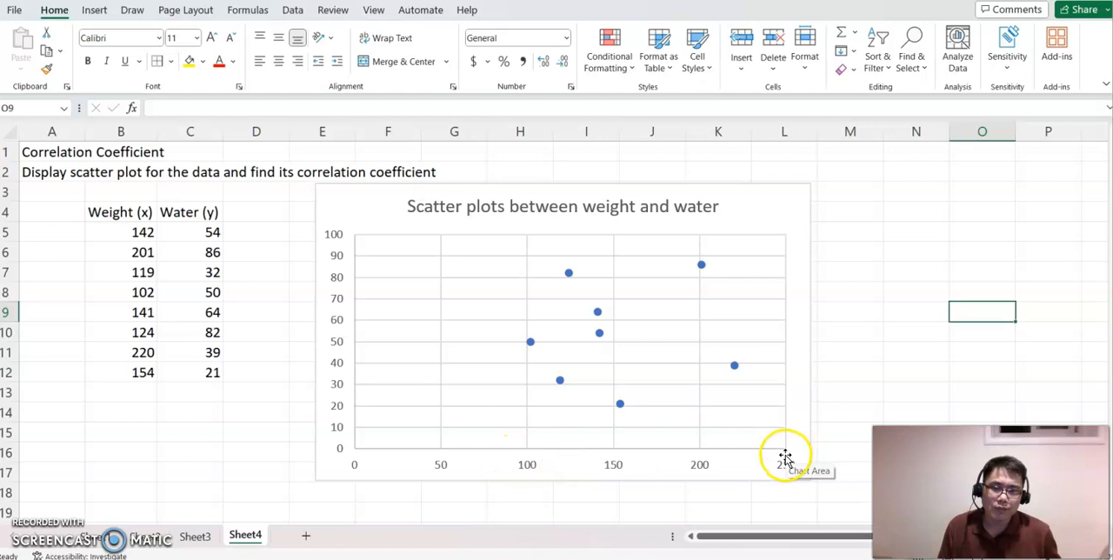
mouse_move(355, 466)
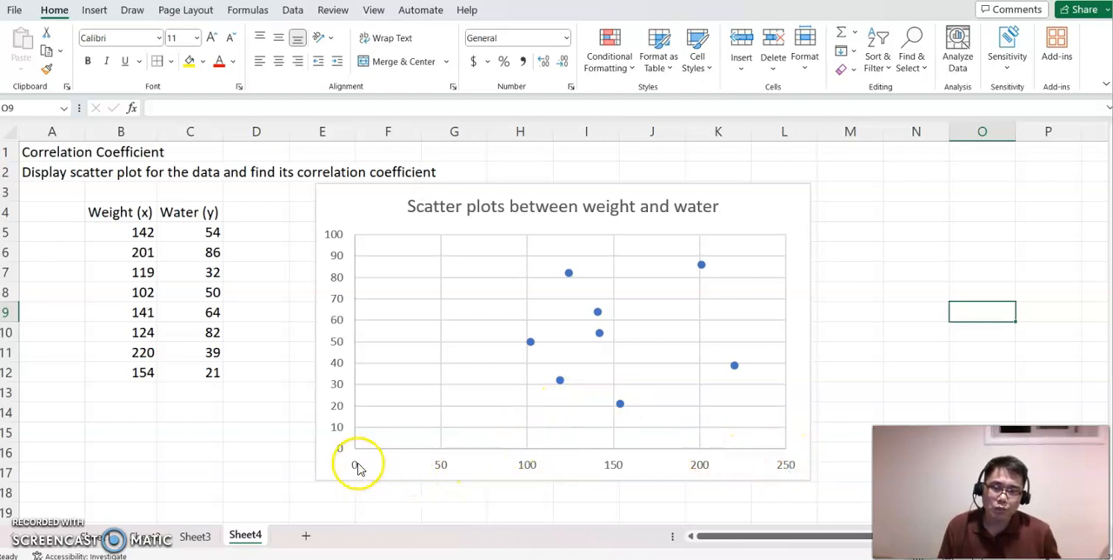
mouse_move(518, 452)
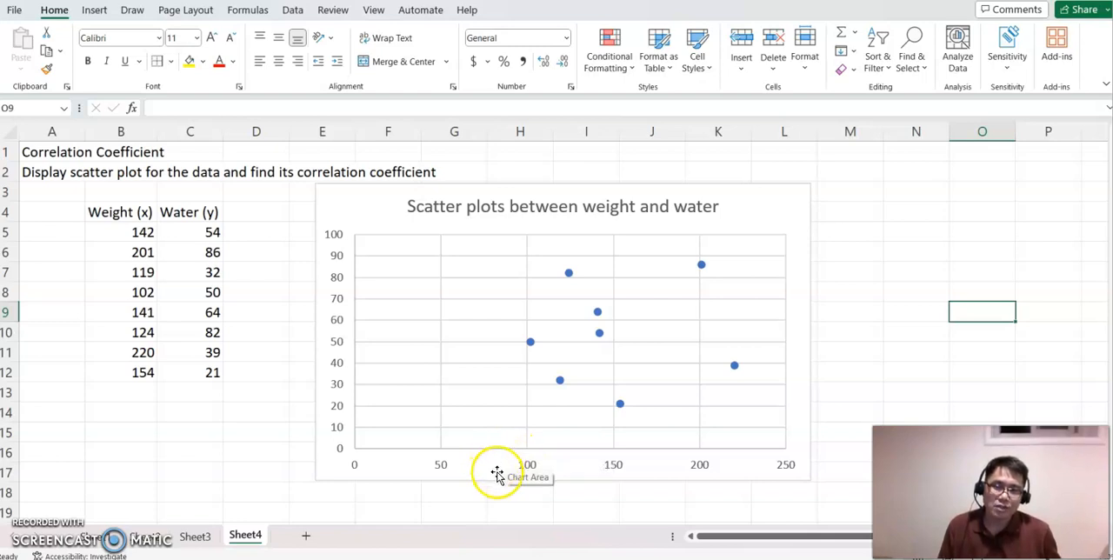
mouse_move(755, 474)
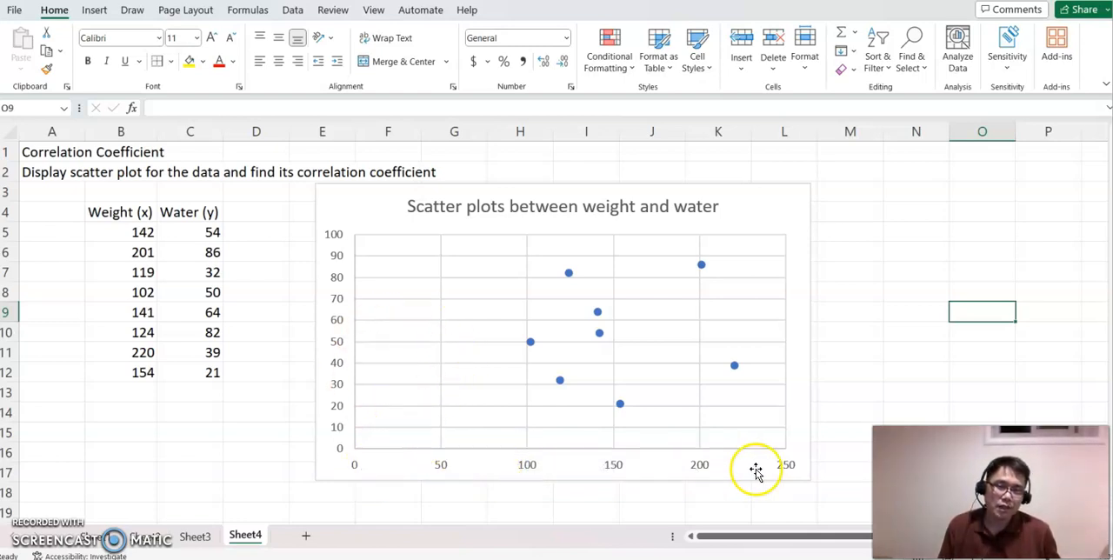
mouse_move(727, 418)
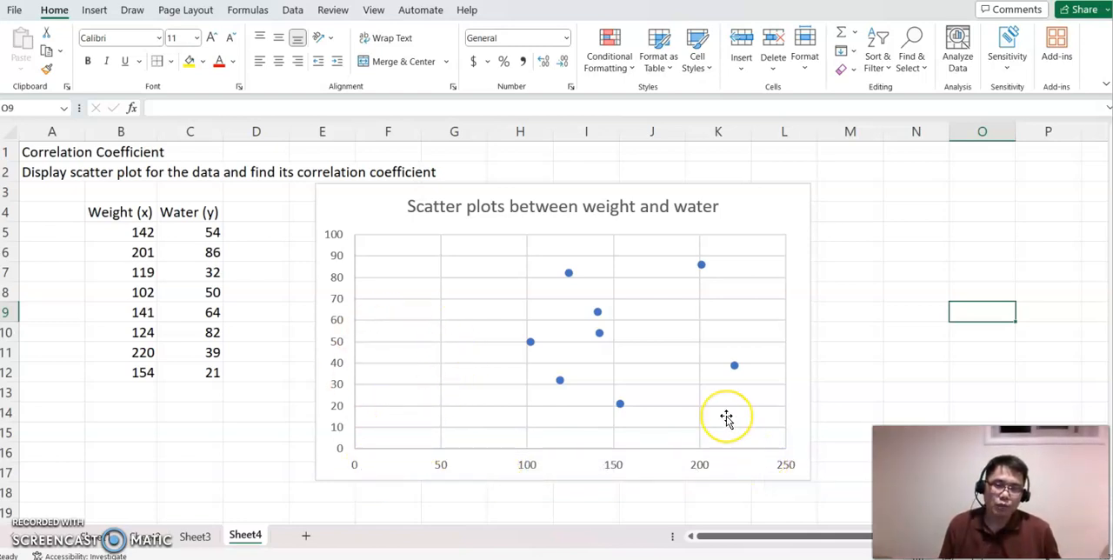
mouse_move(727, 418)
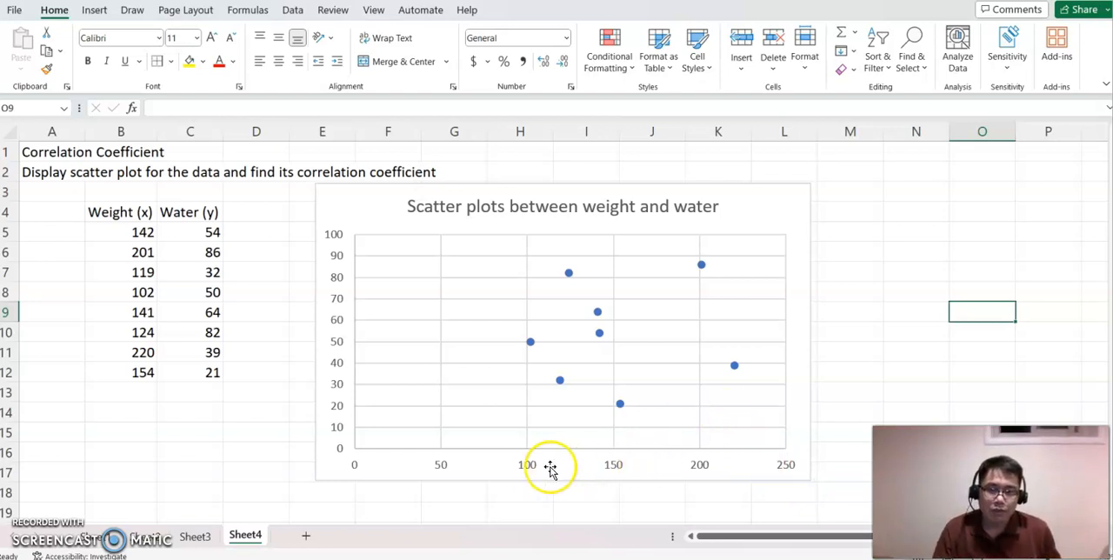
Step: Set the horizontal weight axis minimum bound to 90 in Format Axis
left_click(548, 466)
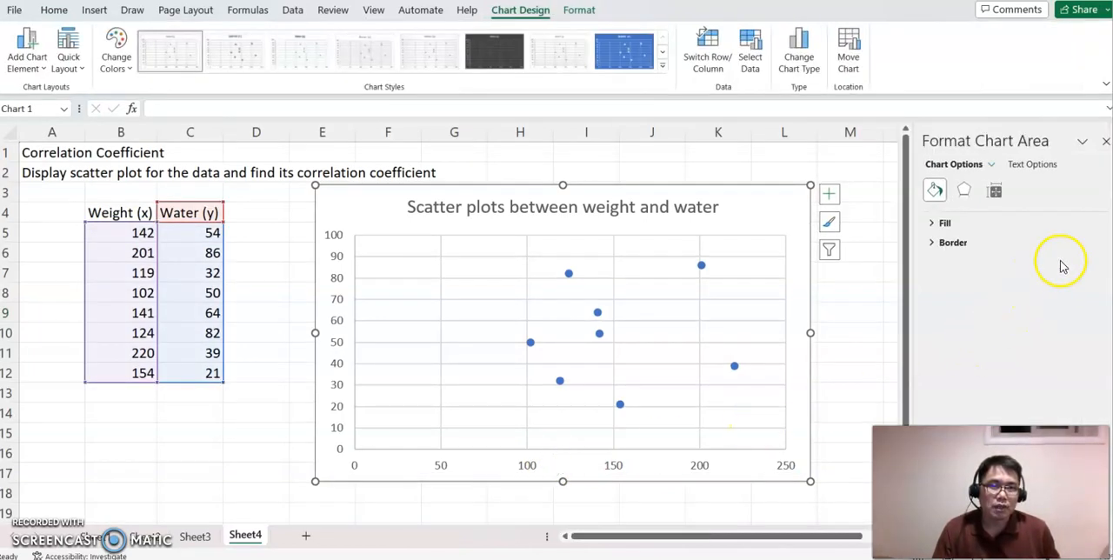
left_click(996, 190)
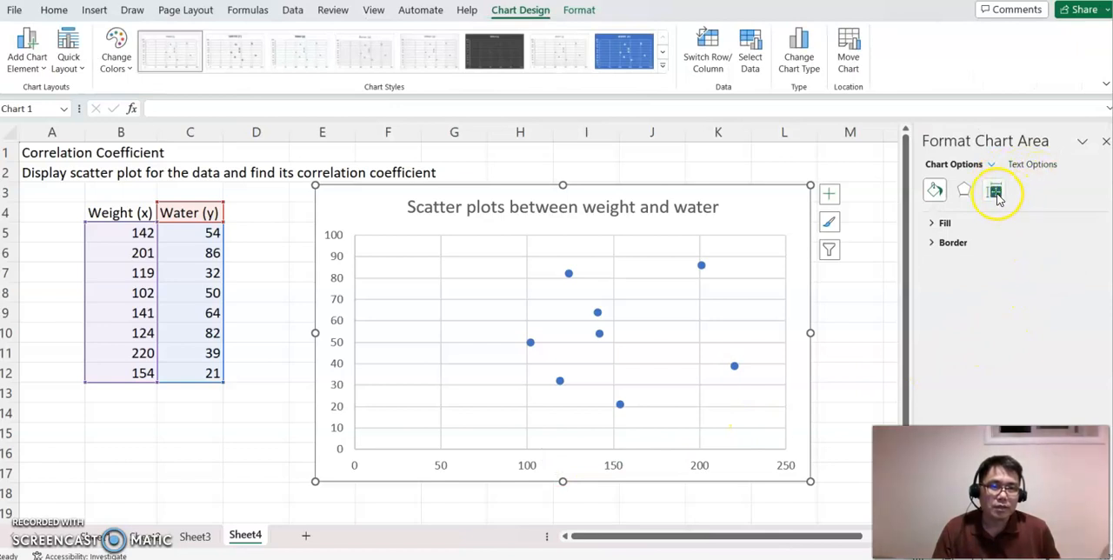
left_click(995, 191)
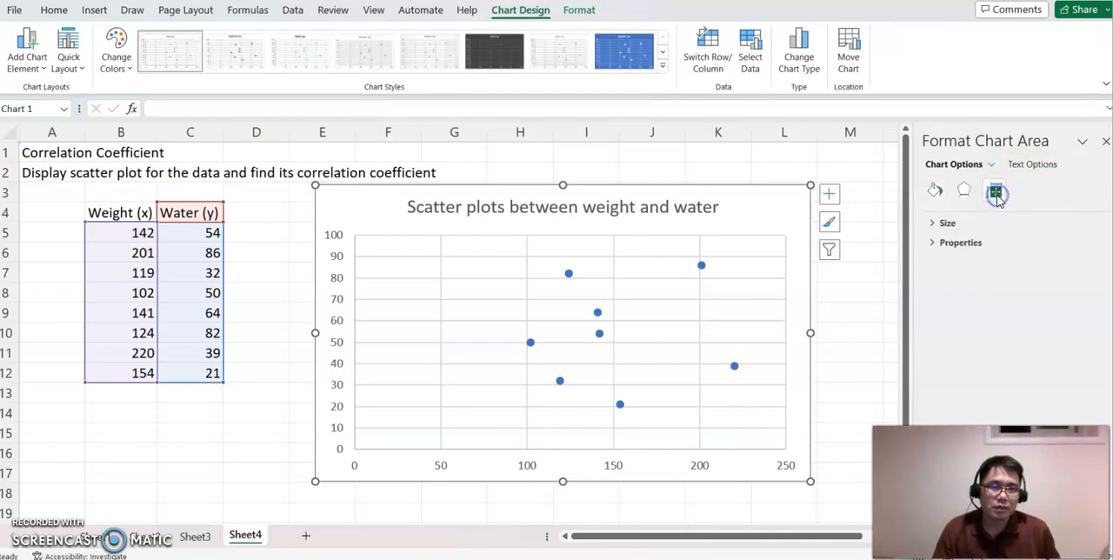
left_click(956, 190)
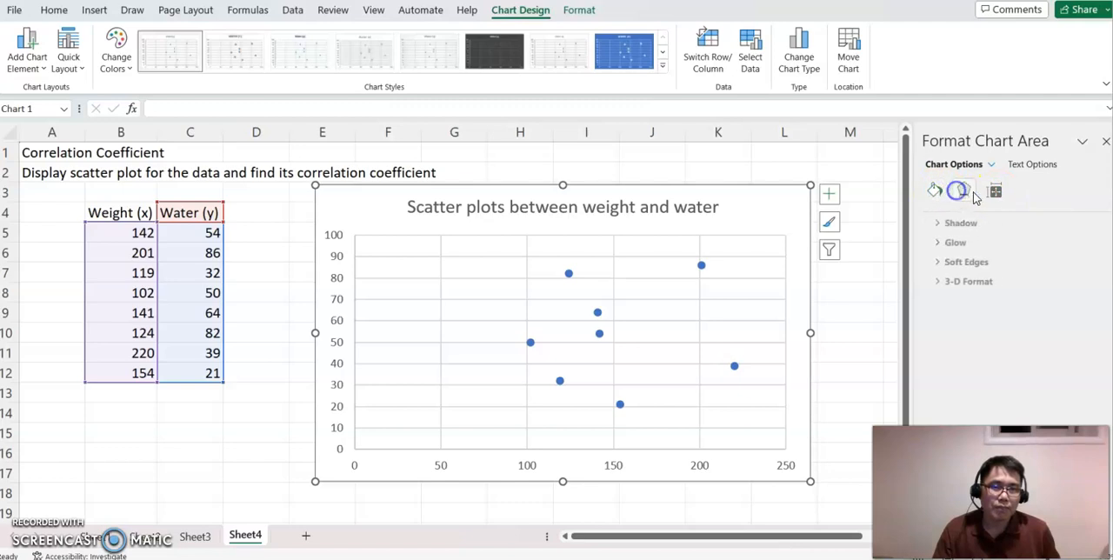
left_click(995, 191)
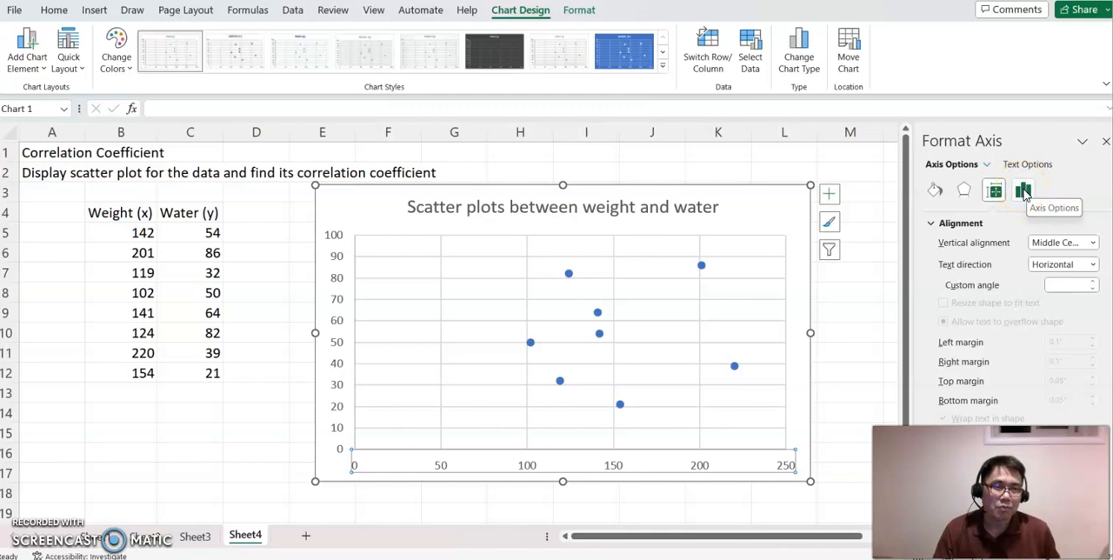
mouse_move(936, 190)
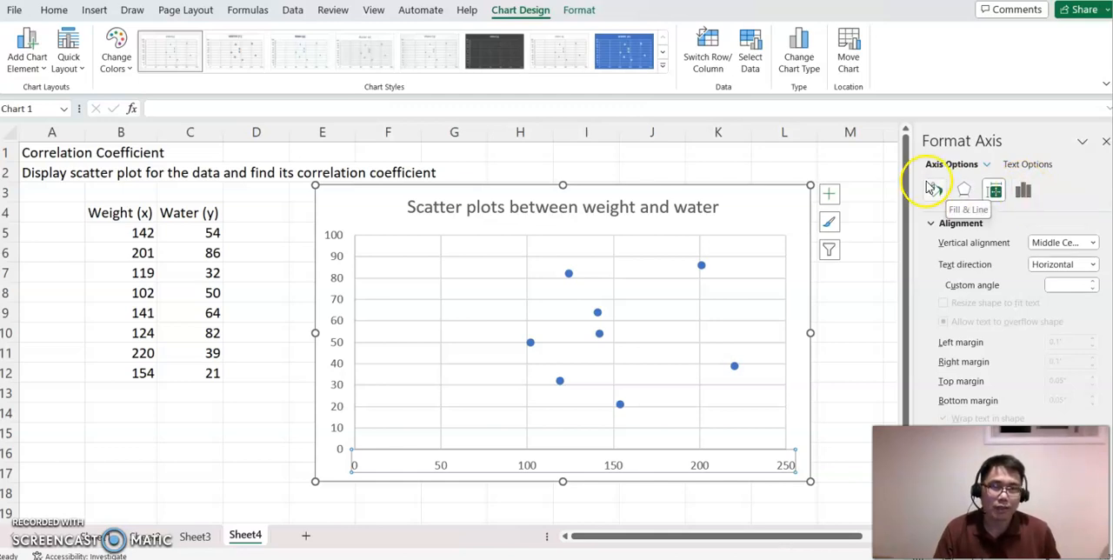
left_click(1023, 189)
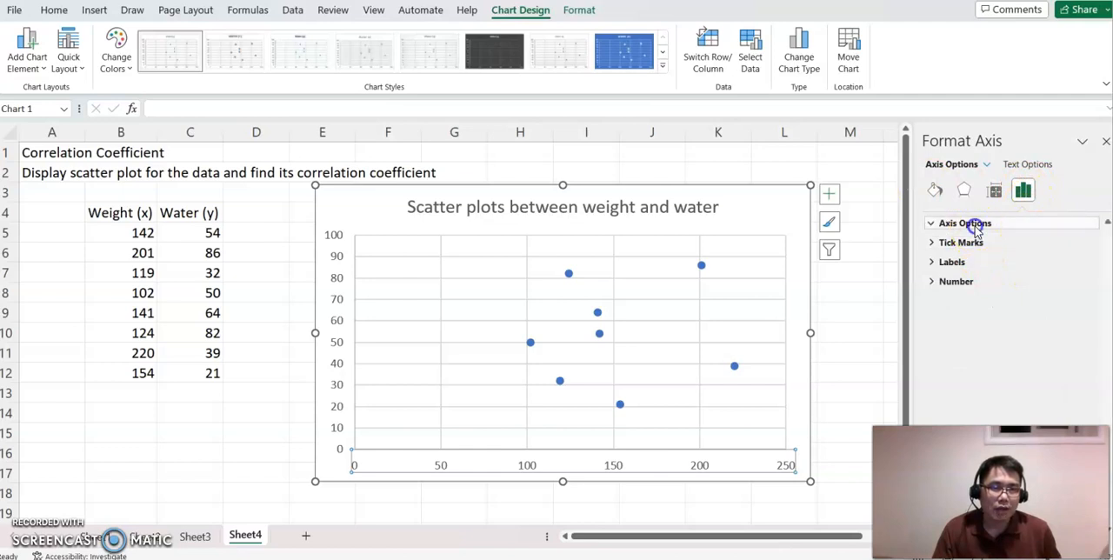
left_click(964, 223)
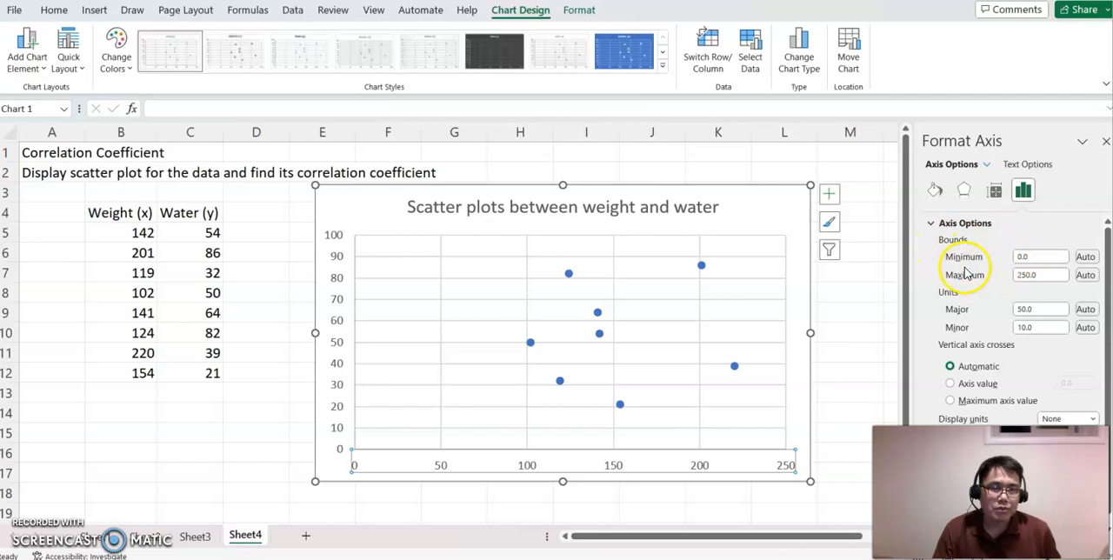
left_click(1041, 255)
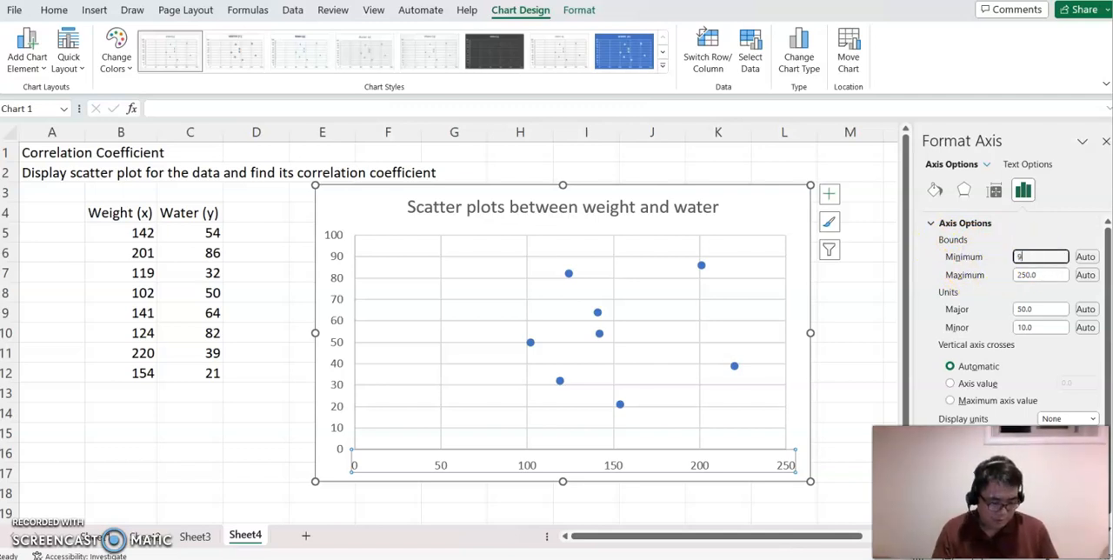
type("90.0")
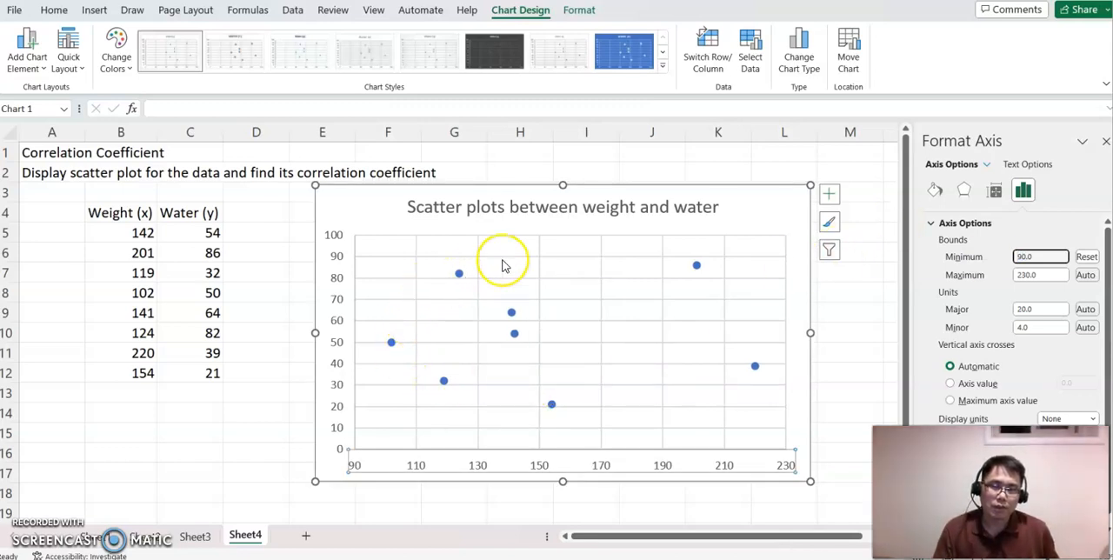
mouse_move(505, 264)
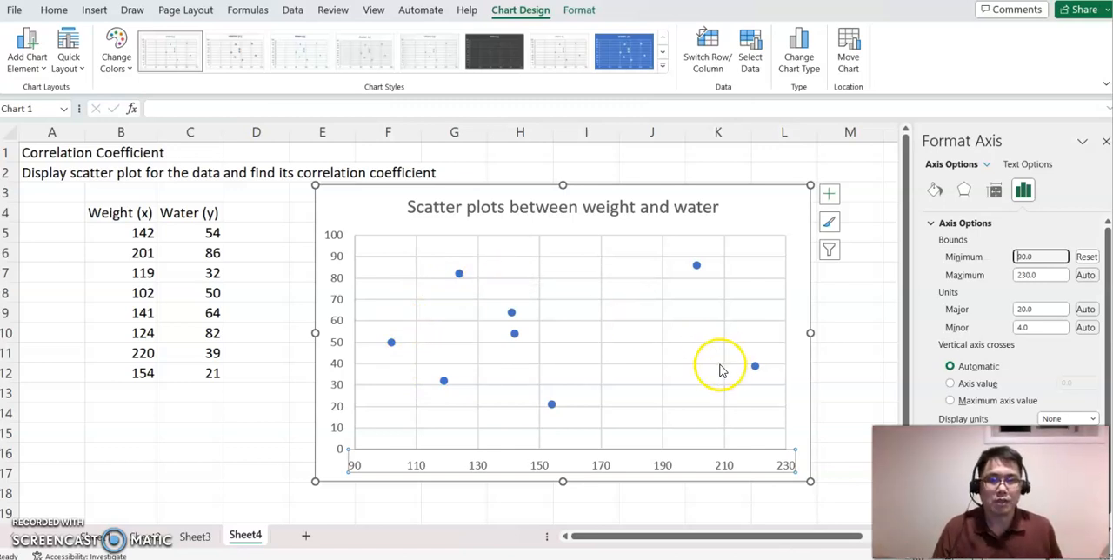
mouse_move(716, 365)
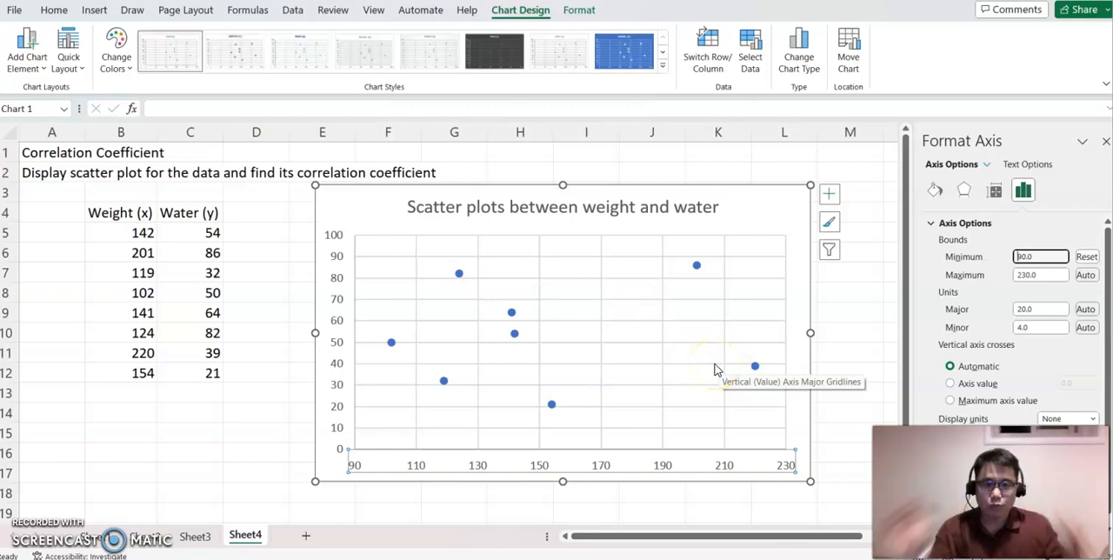
mouse_move(762, 355)
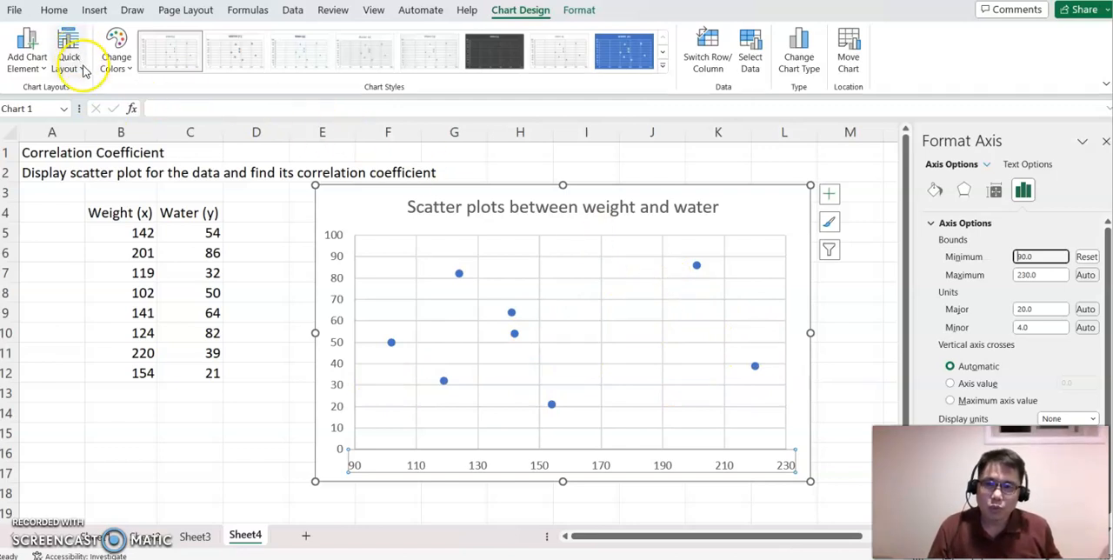
mouse_move(68, 48)
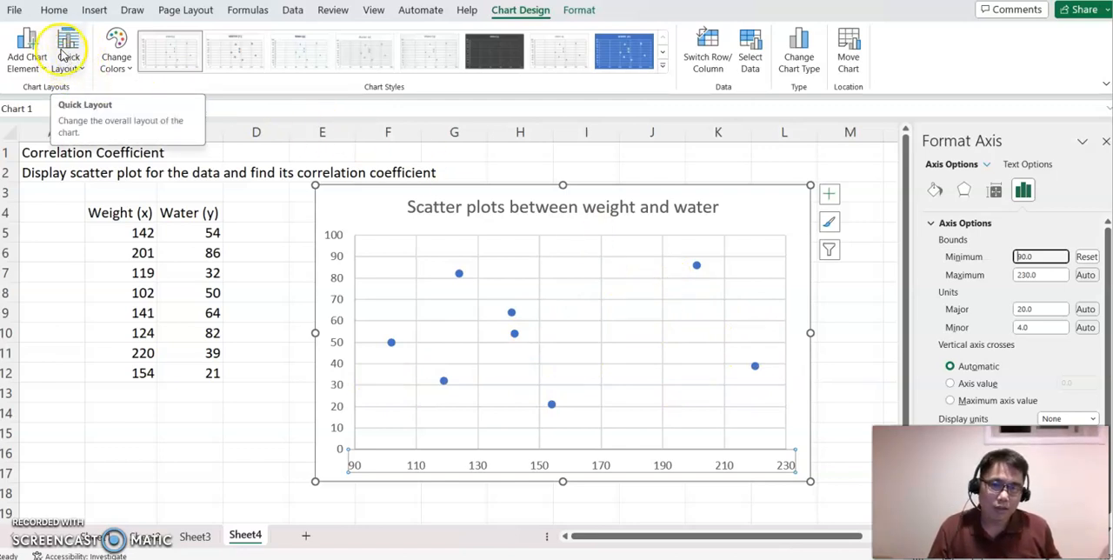
Step: Apply Quick Layout 9 giving axis titles, legend and trendline y = 0.0437x + 46.922, R² = 0.006
left_click(68, 49)
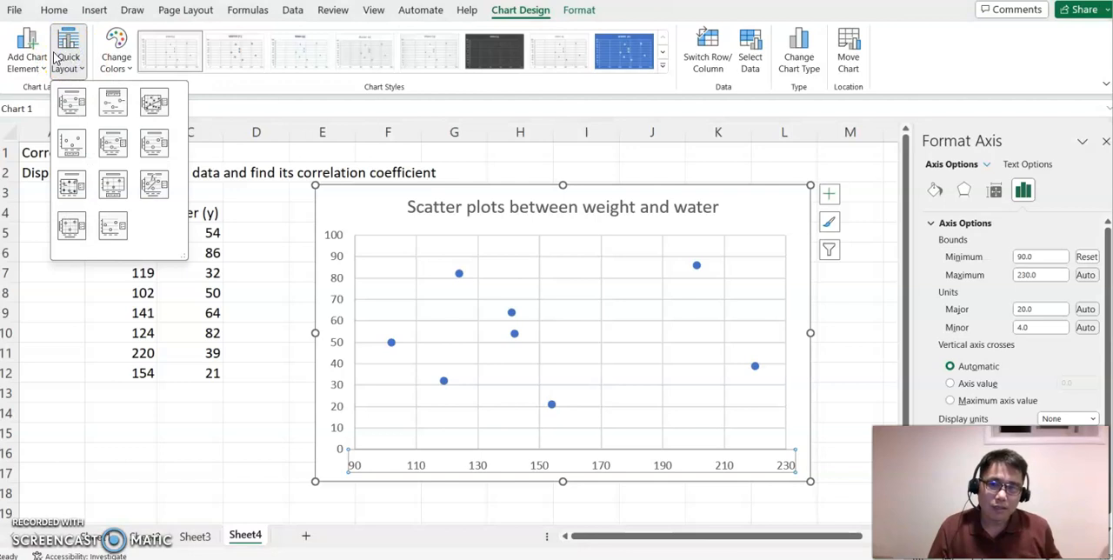
left_click(111, 101)
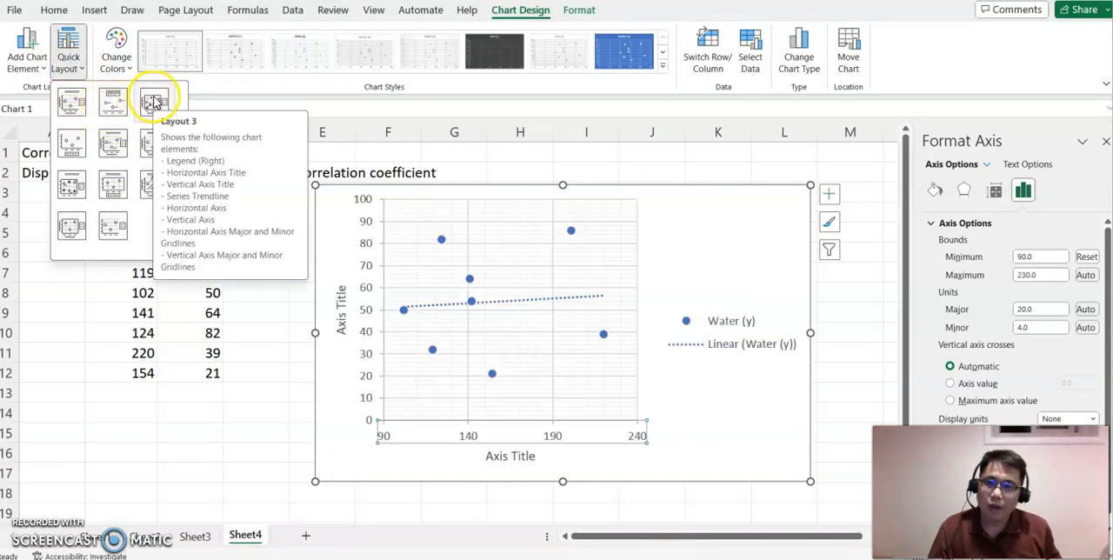
left_click(112, 143)
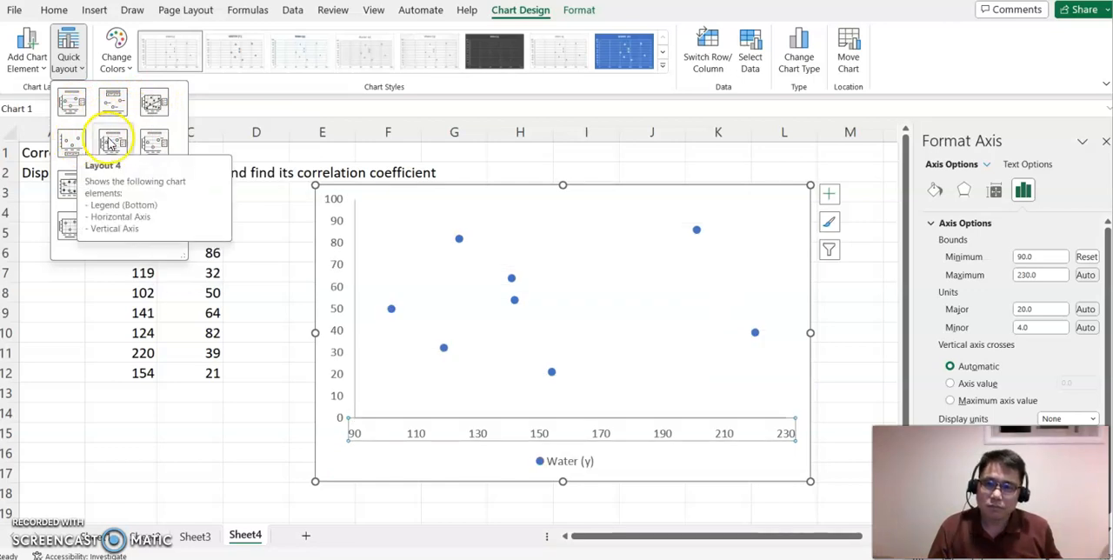
left_click(153, 141)
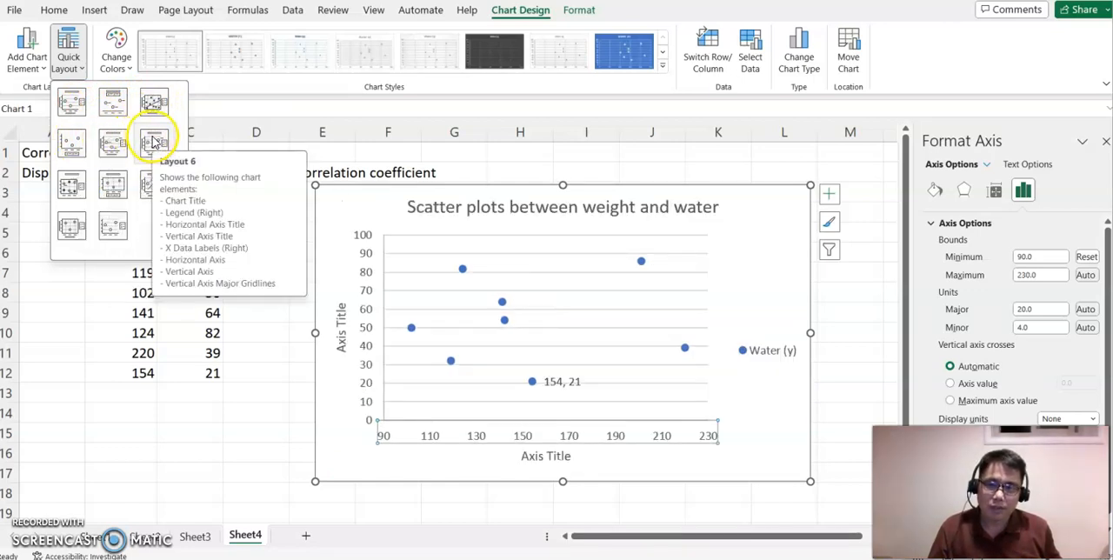
left_click(153, 186)
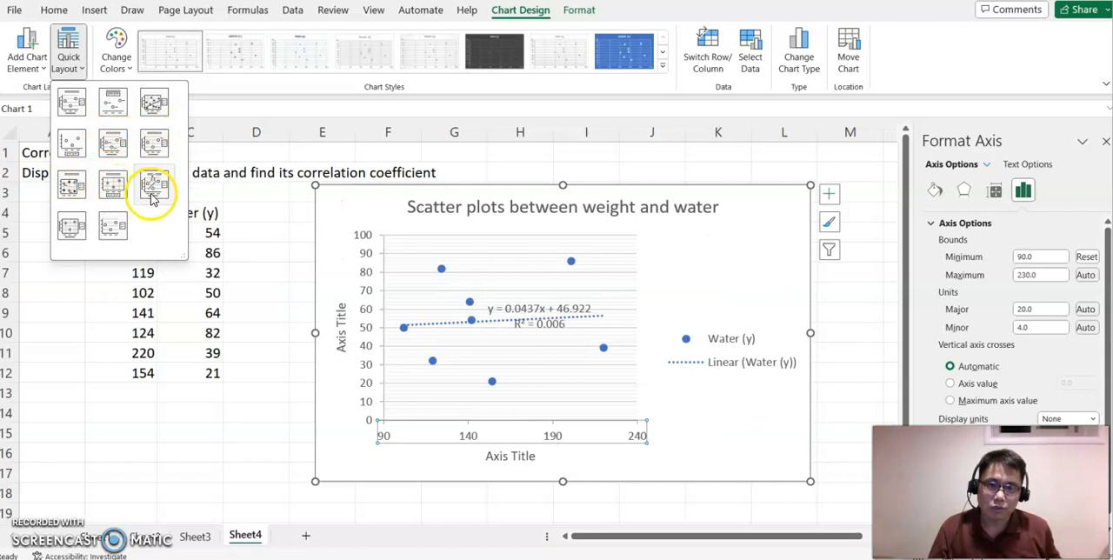
left_click(153, 103)
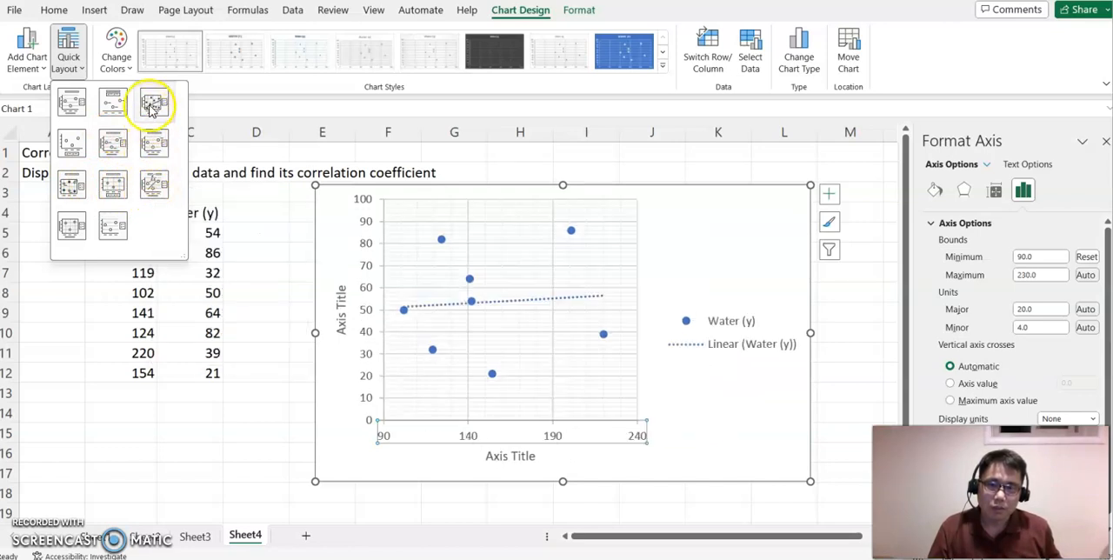
left_click(153, 186)
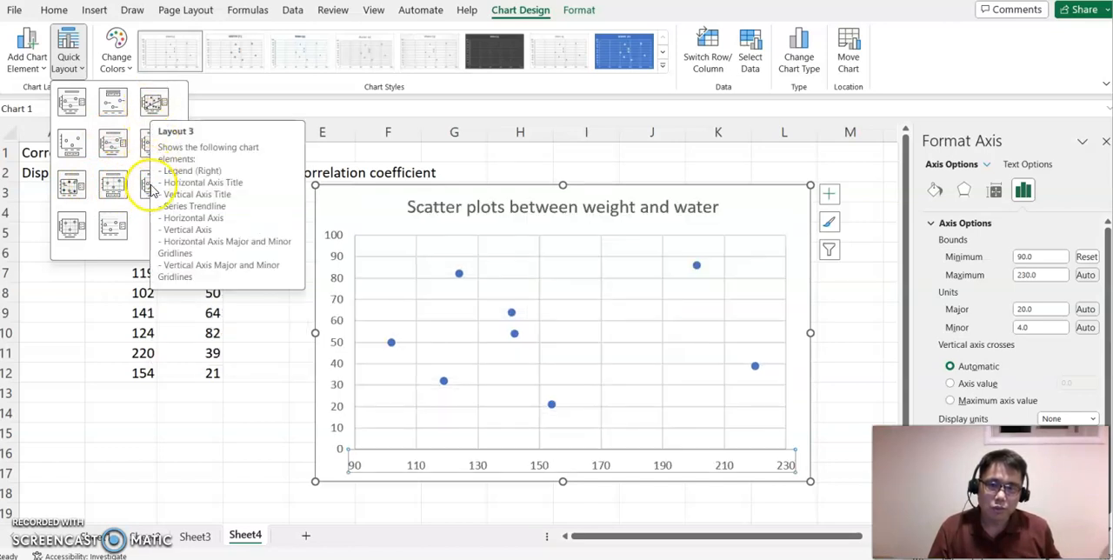
left_click(153, 184)
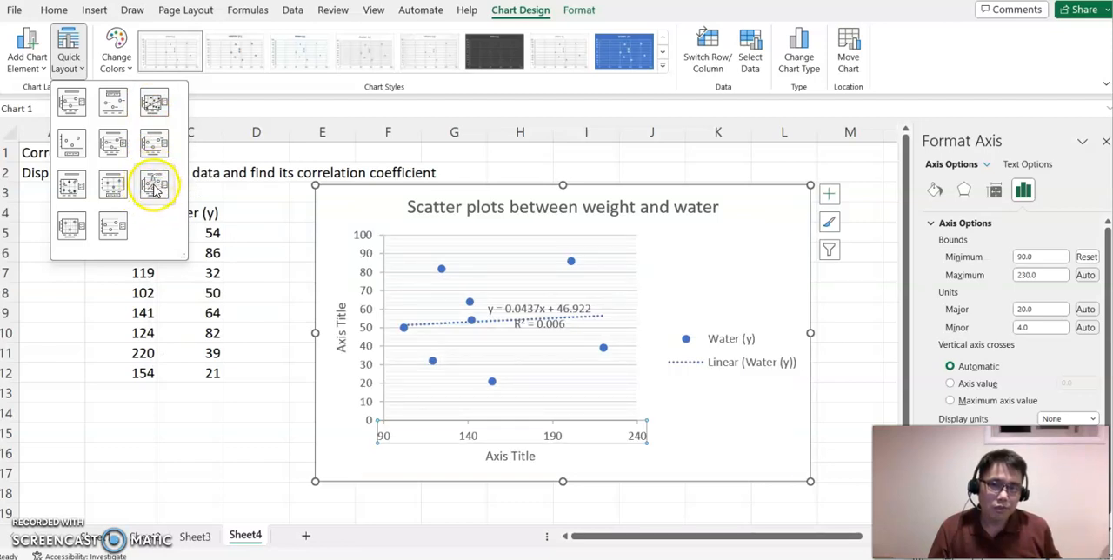
mouse_move(155, 185)
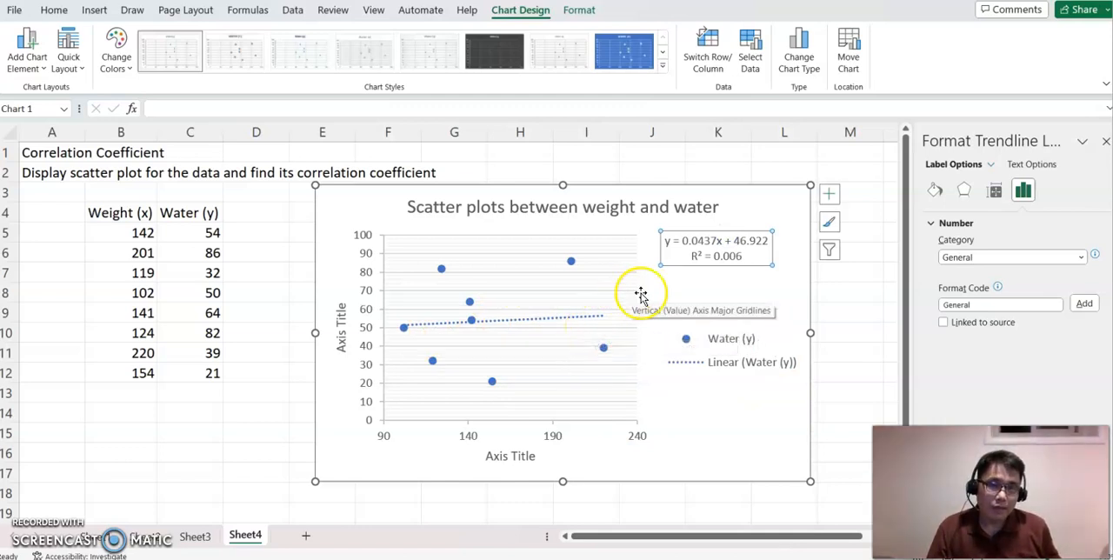
mouse_move(832, 278)
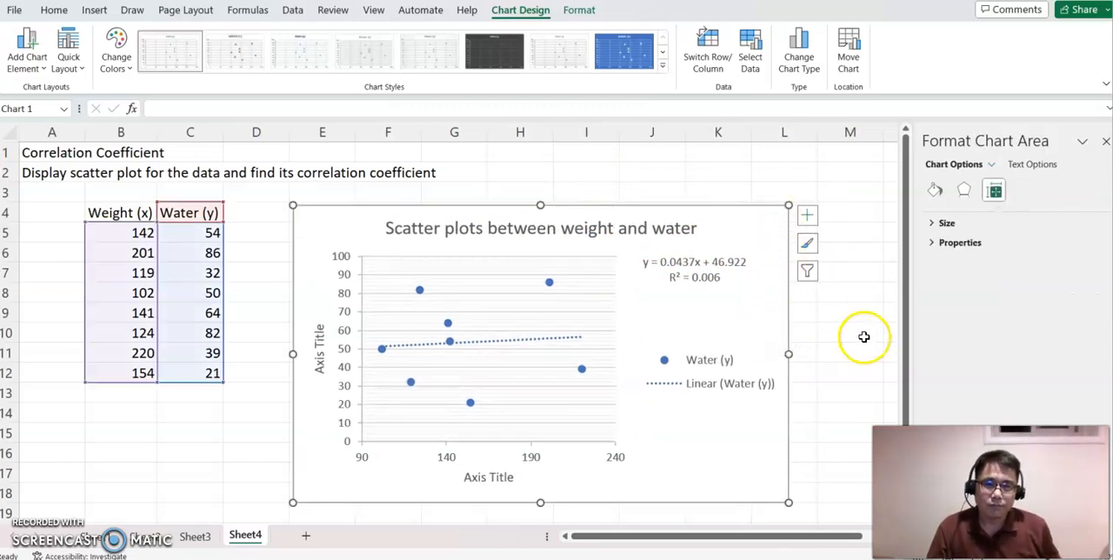
left_click(256, 372)
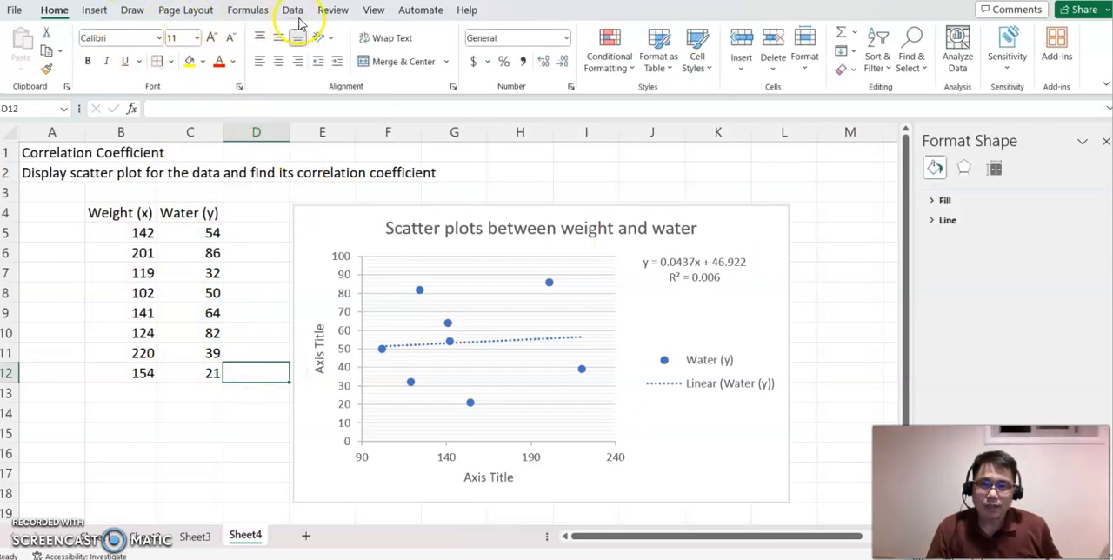
Step: Start a Correlation analysis from the Data Analysis tools
left_click(293, 11)
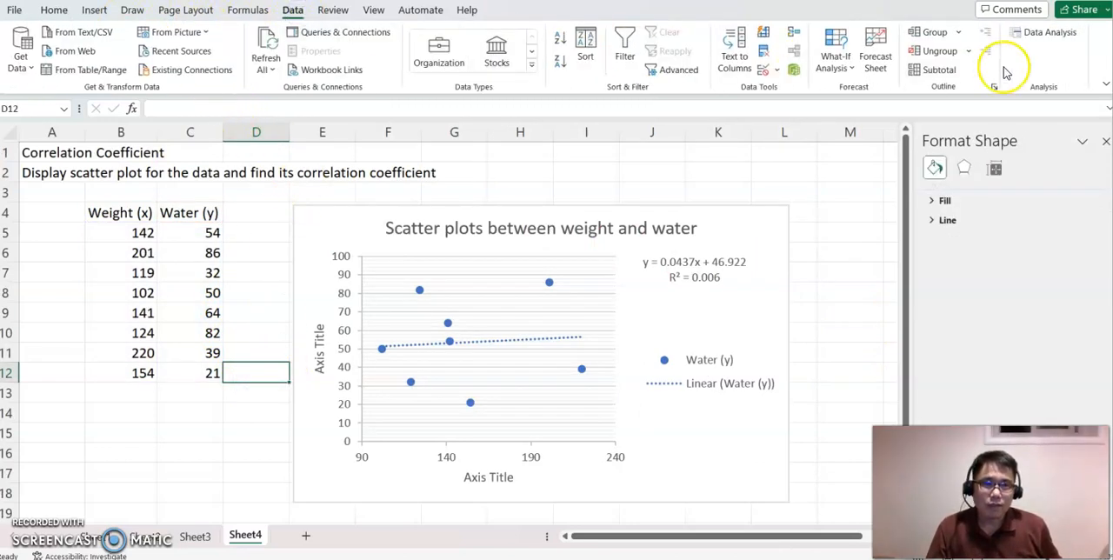
left_click(1051, 31)
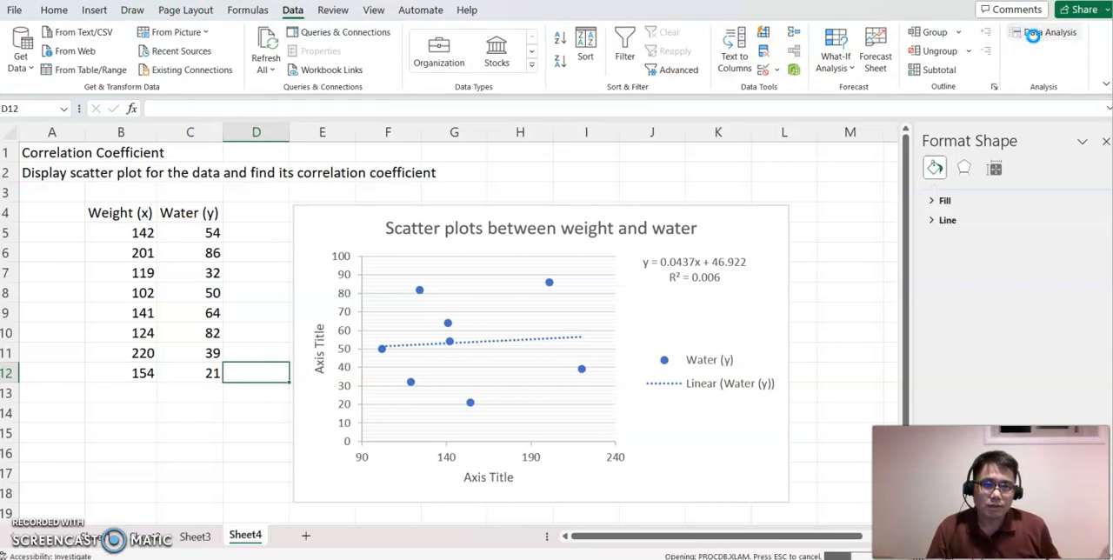
left_click(1051, 32)
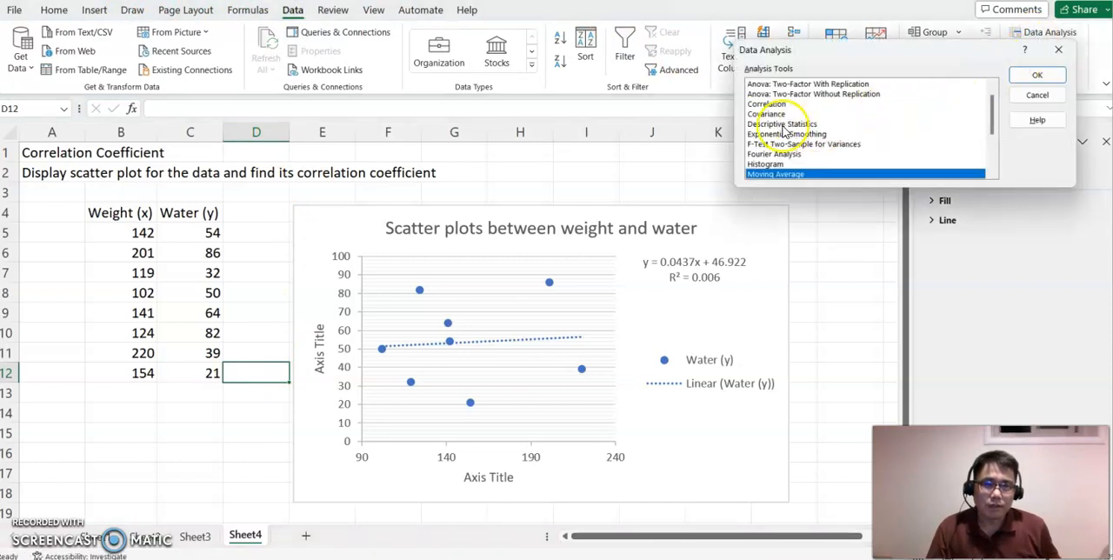
left_click(767, 102)
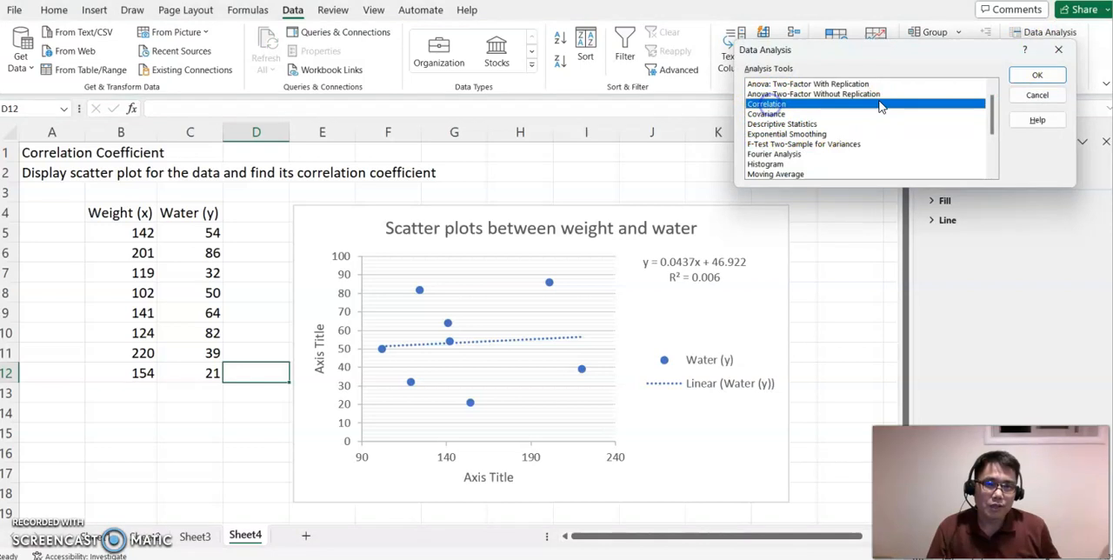
left_click(1037, 73)
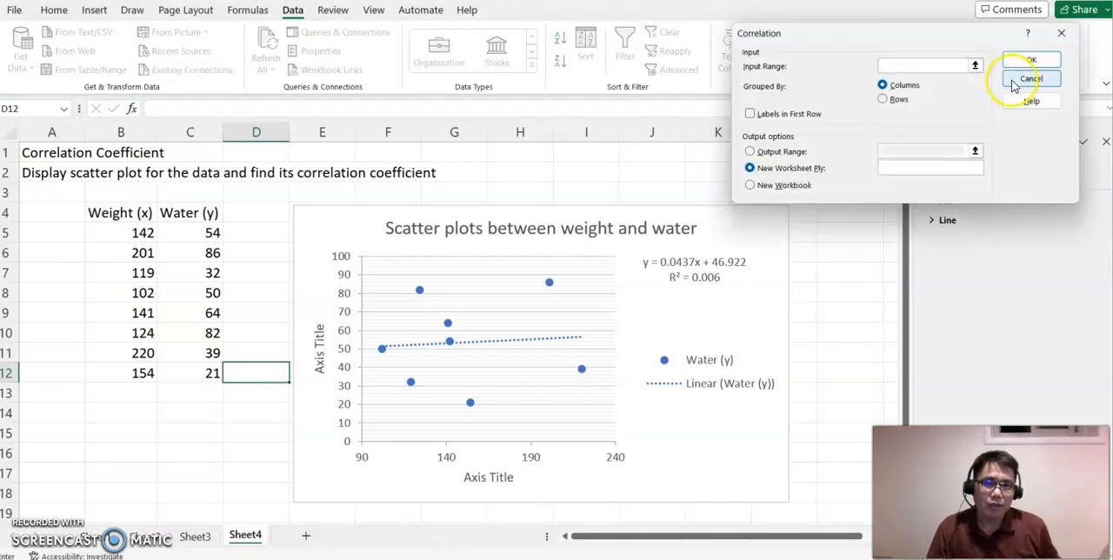
mouse_move(780, 66)
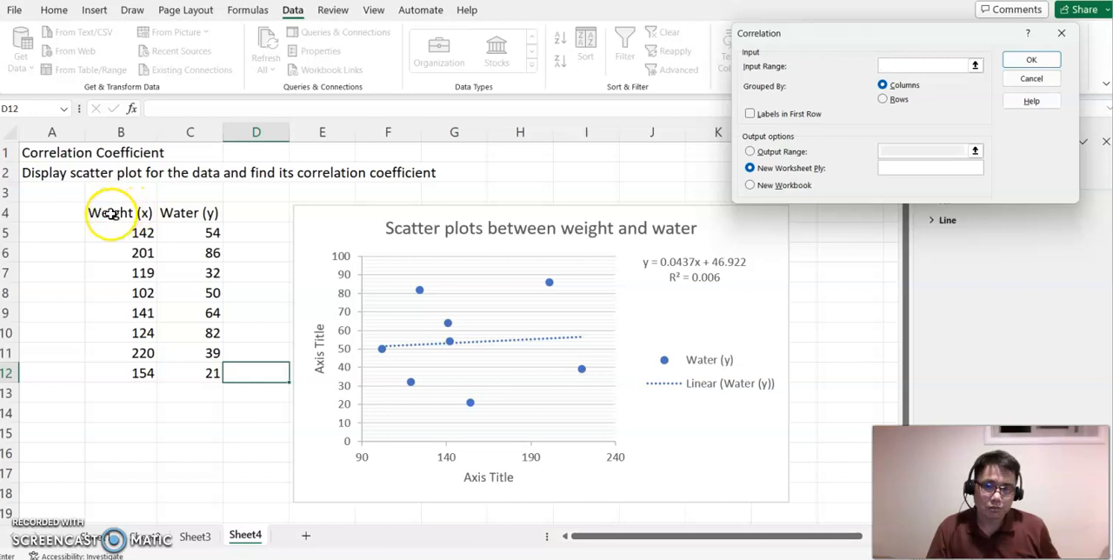
Step: Correlate B4:C12 with labels in first row, output at B15, giving 0.07725
left_click_drag(120, 212, 212, 353)
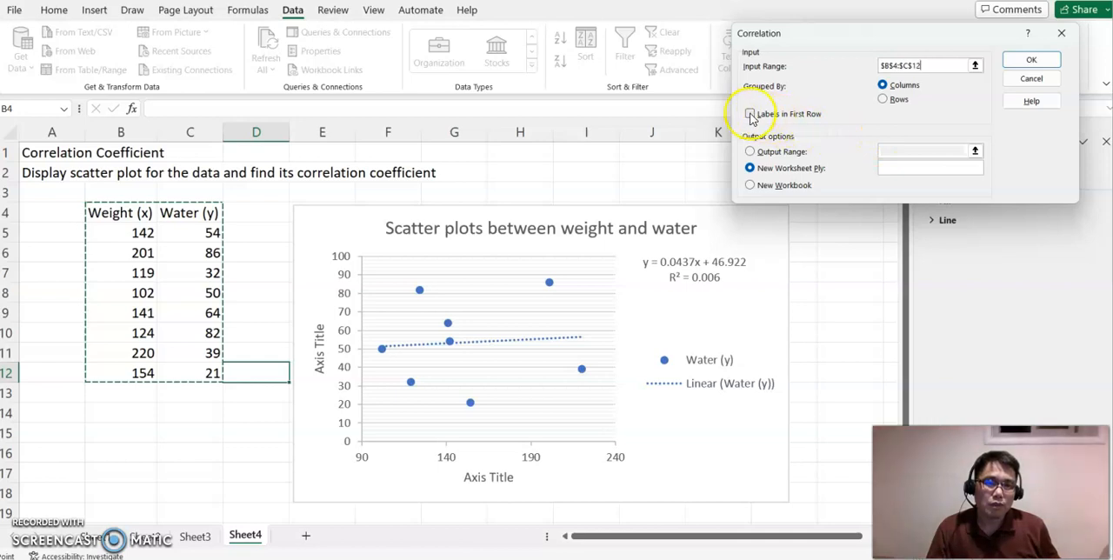
left_click(750, 113)
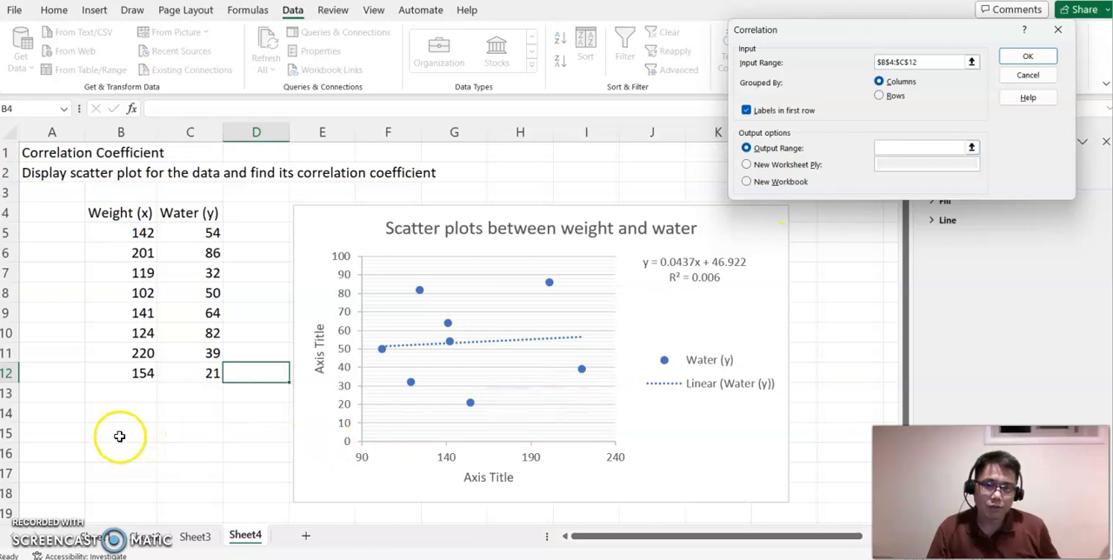
left_click(120, 431)
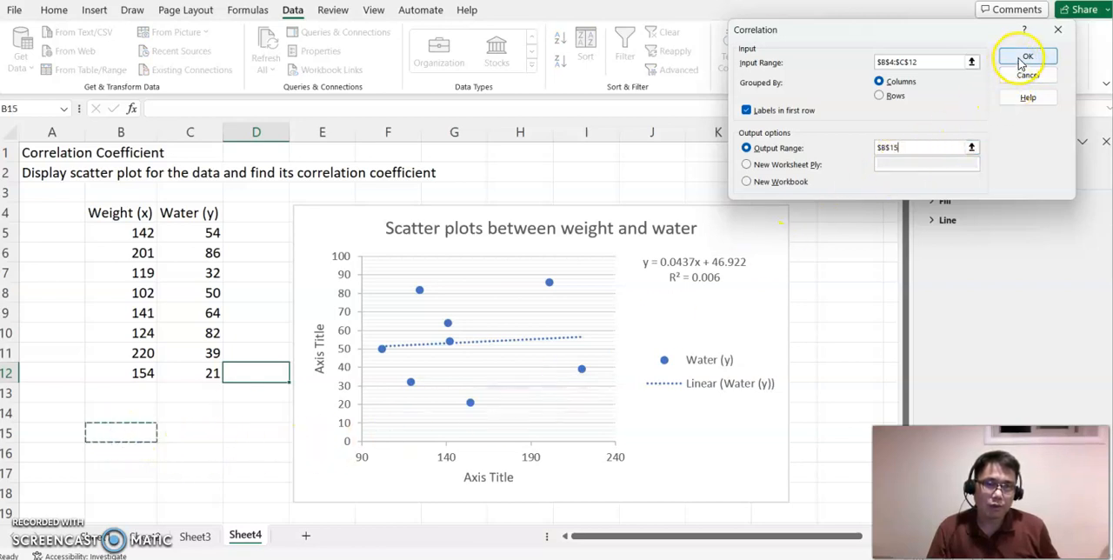
left_click(1027, 55)
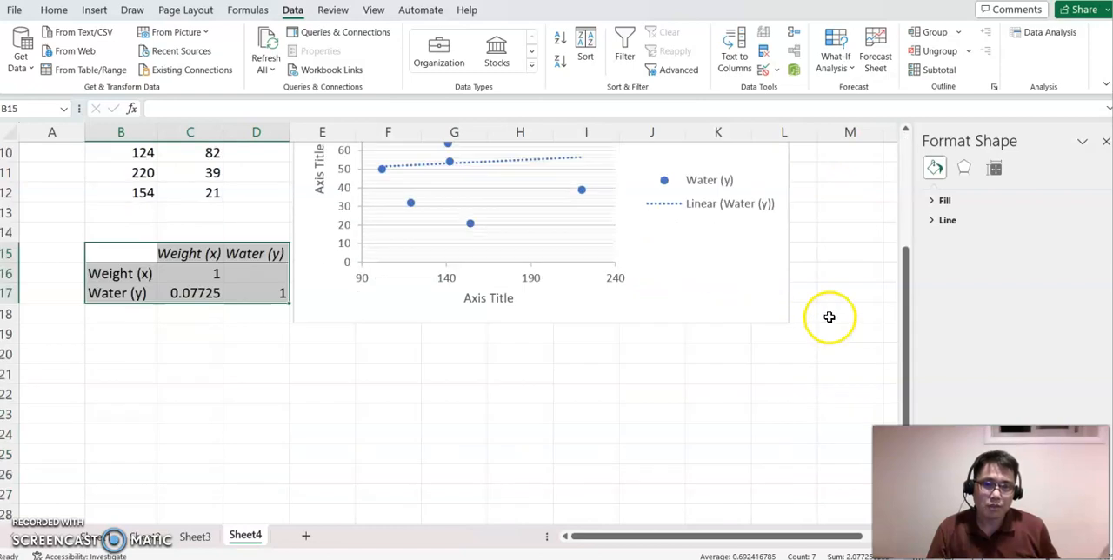
mouse_move(257, 292)
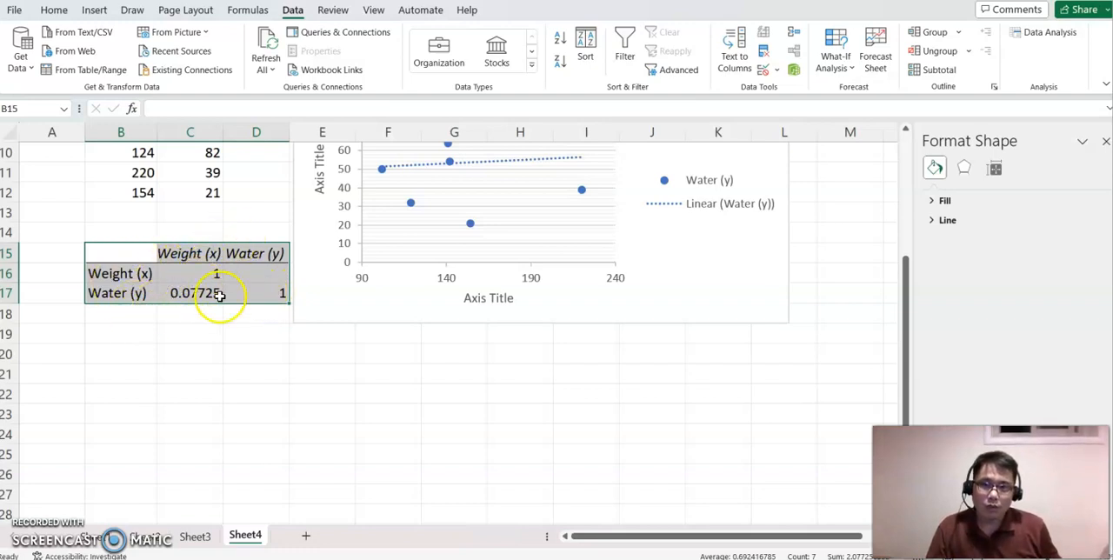
Step: Enter the label r=0.07725 in a cell below the correlation table
left_click(255, 313)
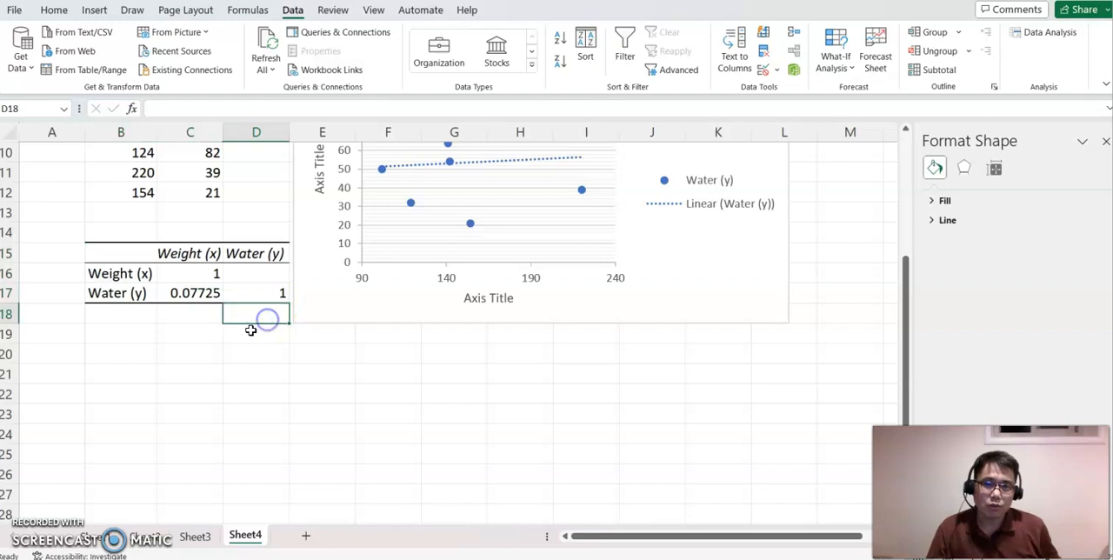
left_click(190, 293)
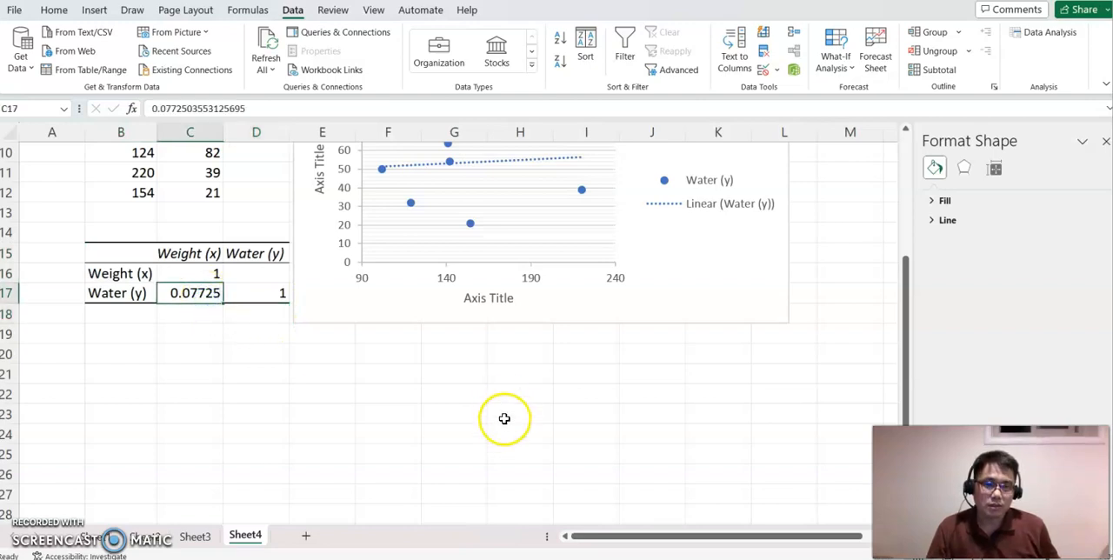
mouse_move(185, 351)
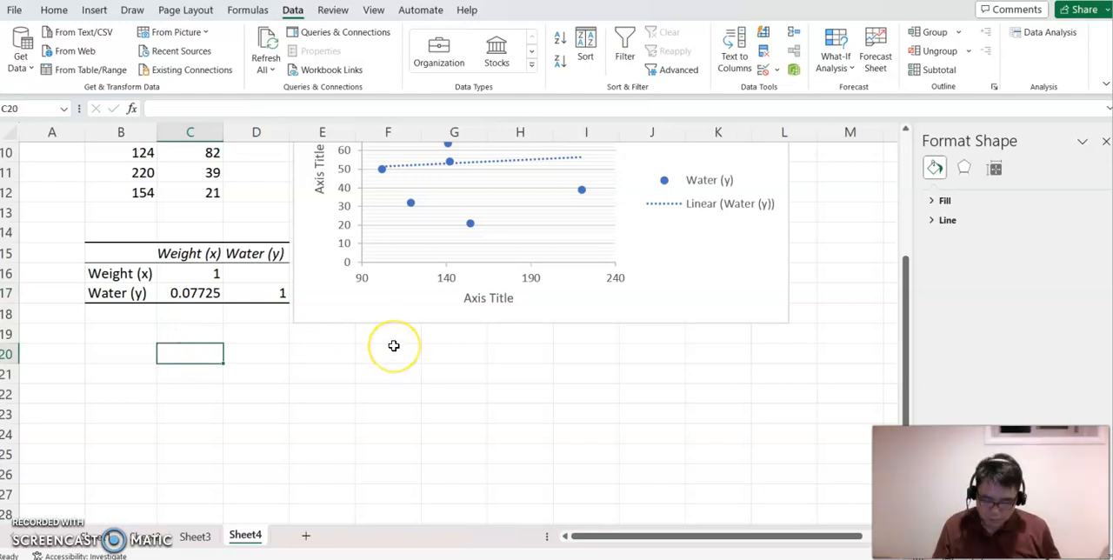
type("r")
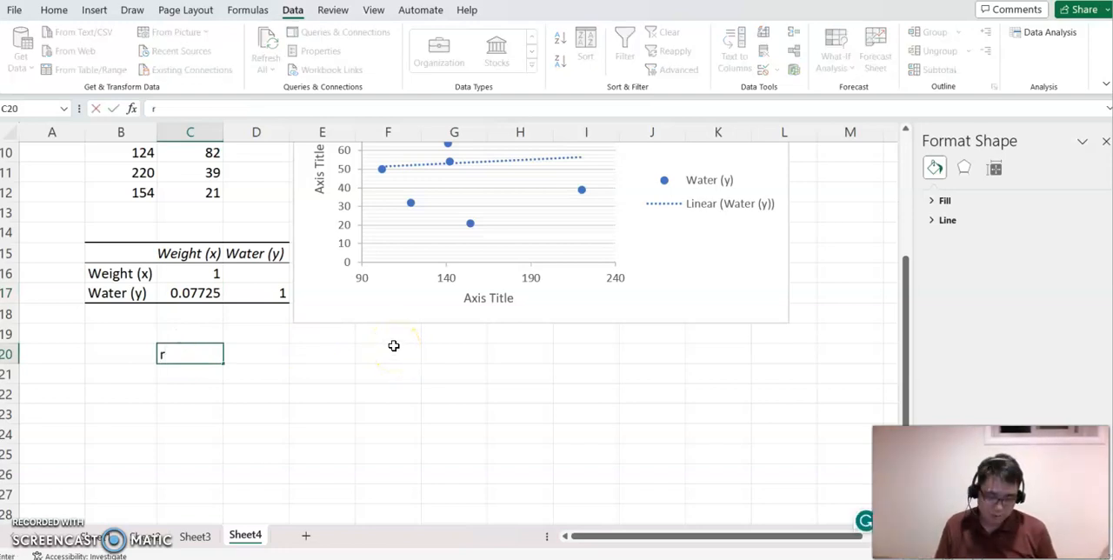
type("=")
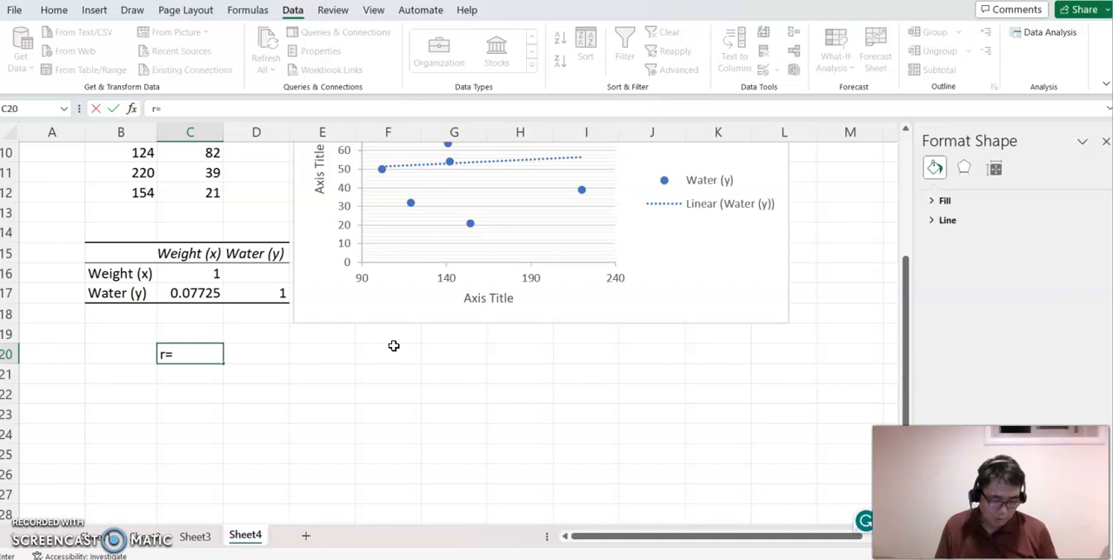
type("0.0")
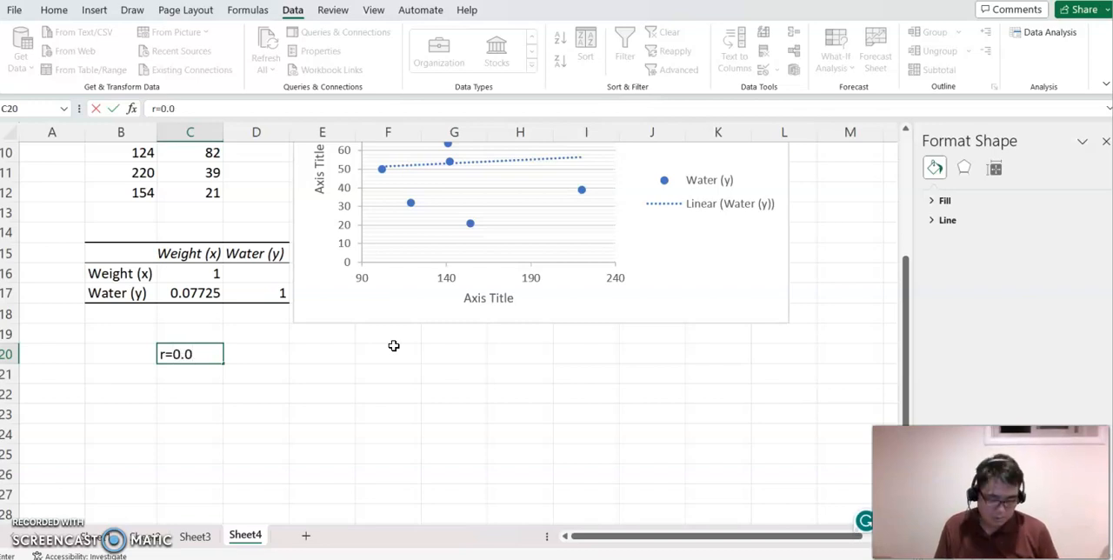
key("enter")
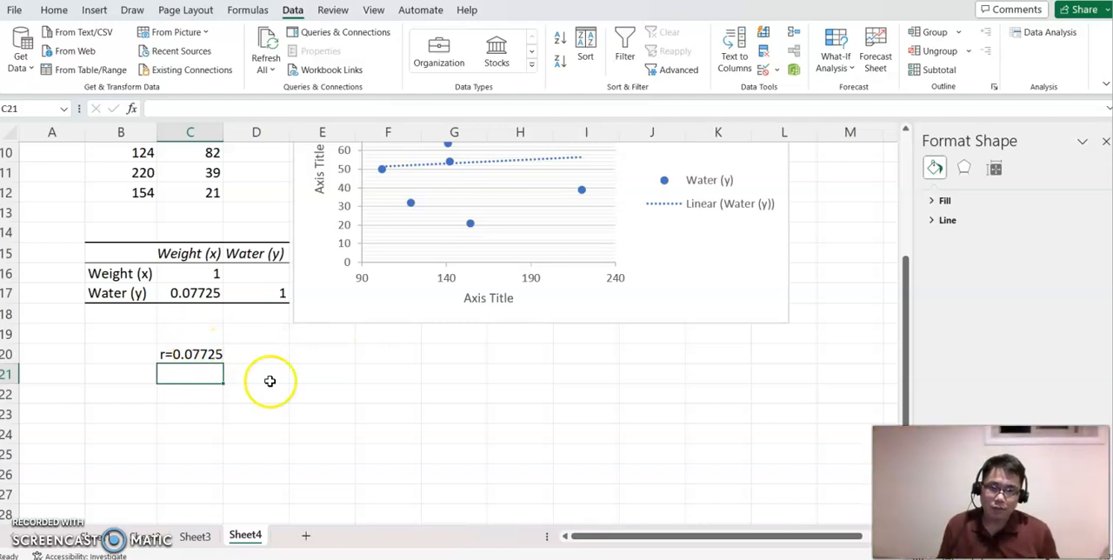
mouse_move(459, 409)
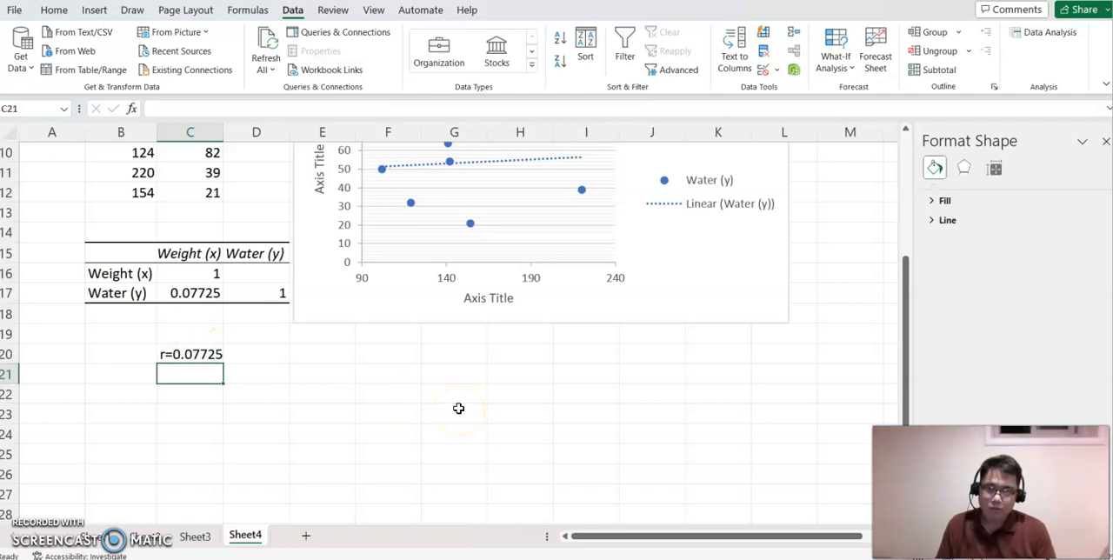
Step: Write "The weight and water has a weak correlation coefficient." beneath the r label
type("The weight and water")
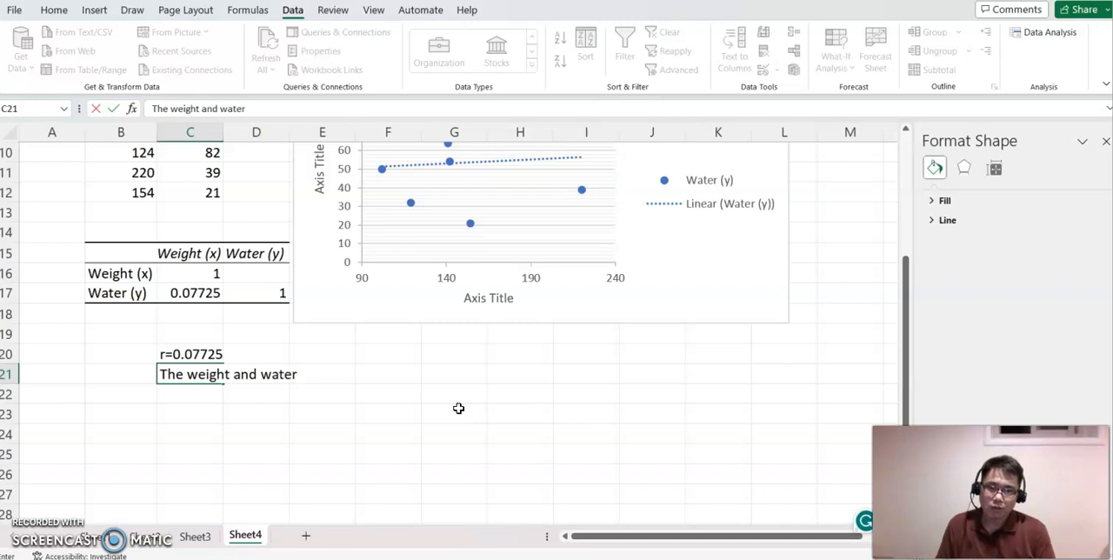
type("has a w")
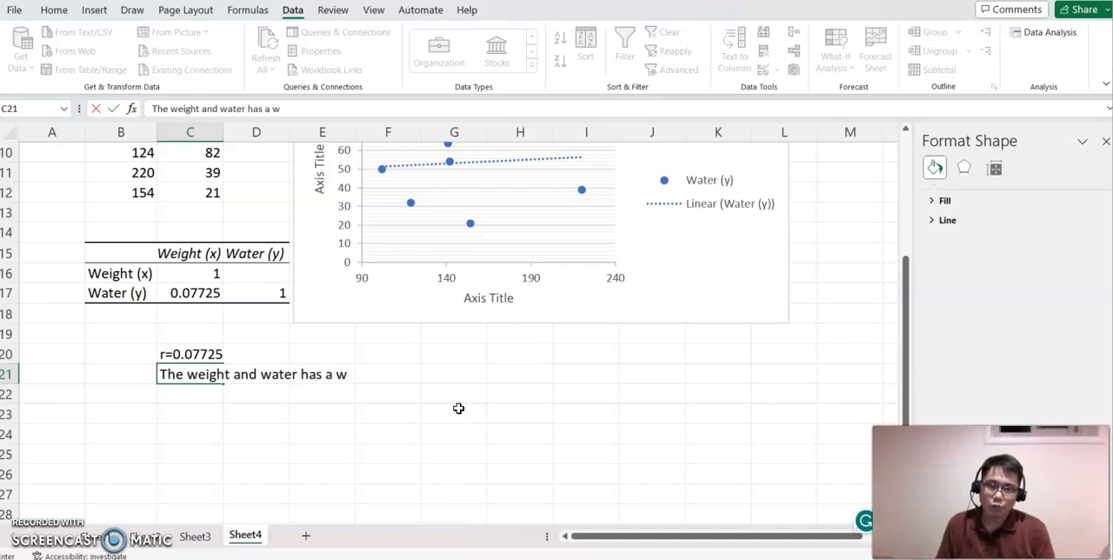
type("eak co")
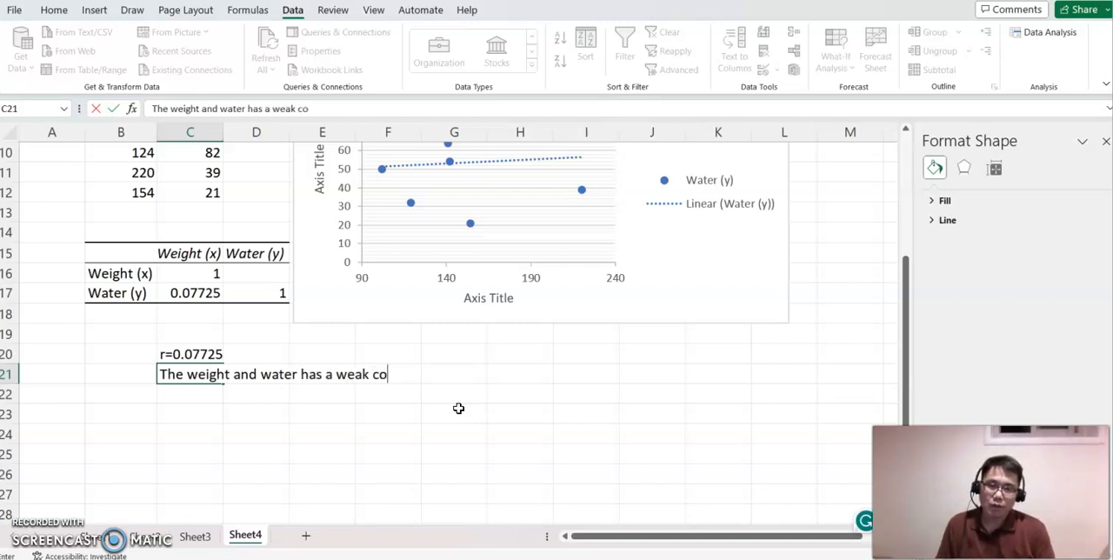
type("rrelat")
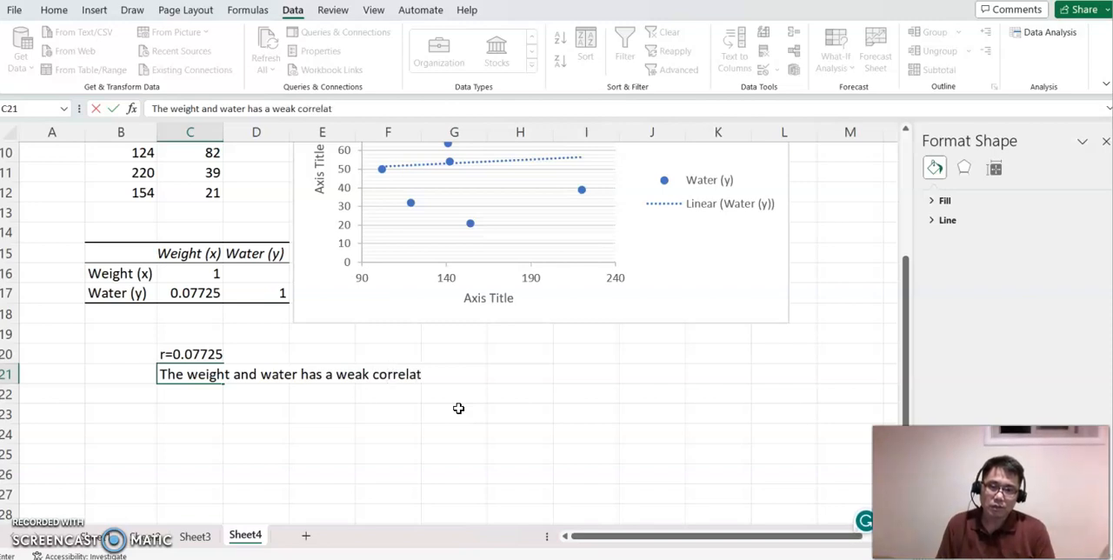
type("ion coe")
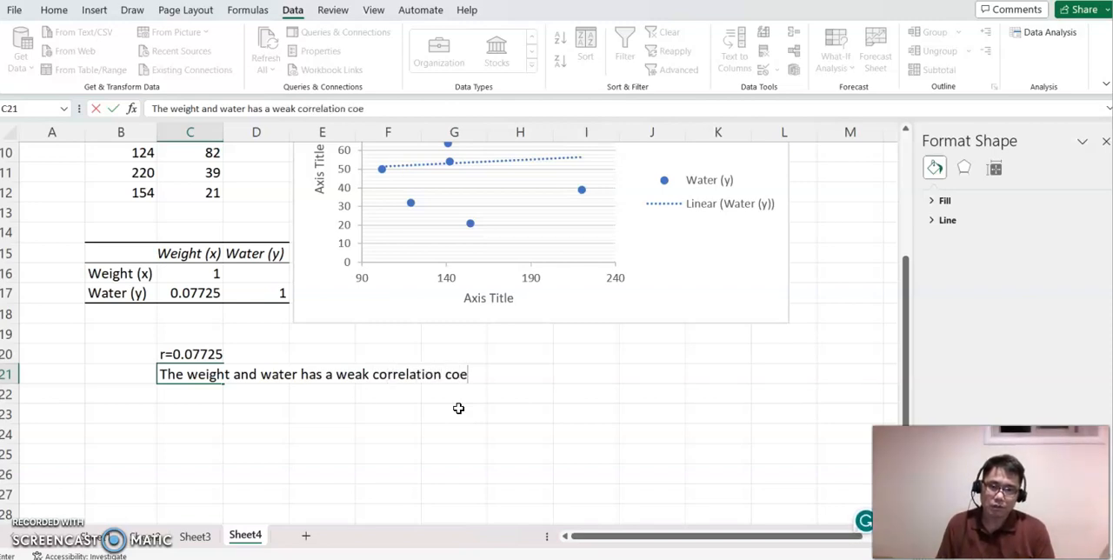
type("ffc")
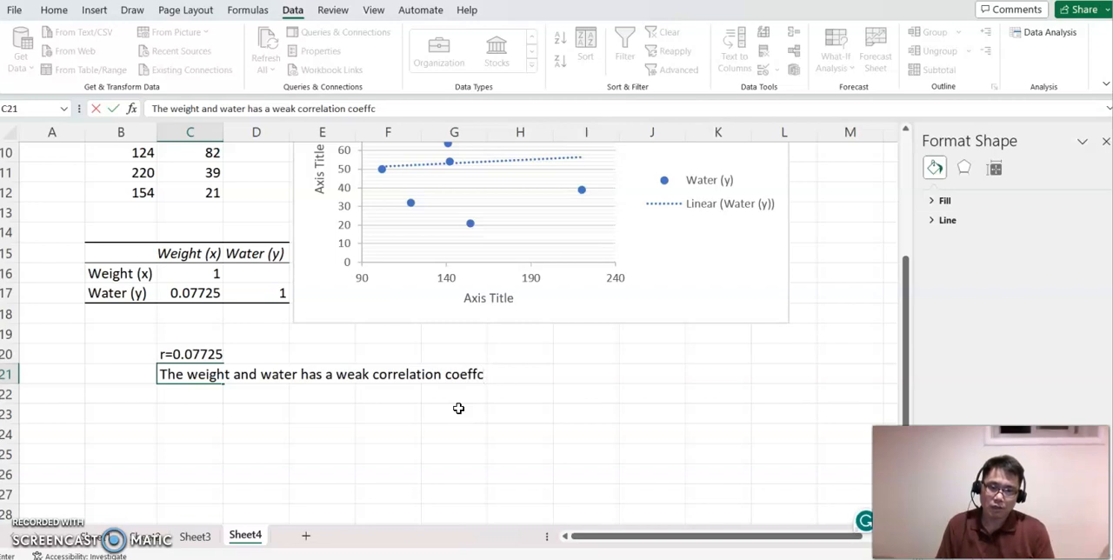
type("icient.")
key("enter")
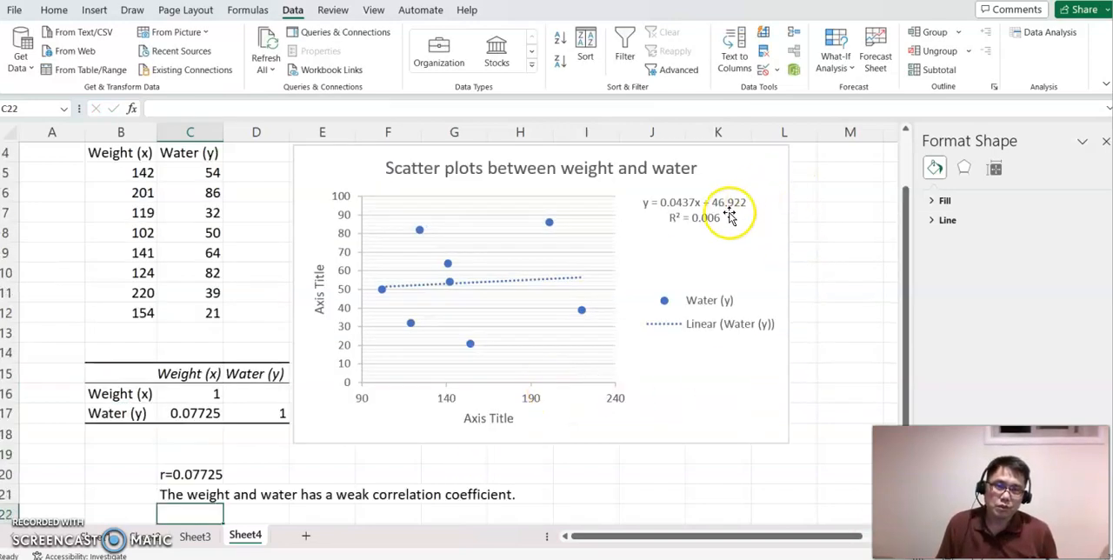
scroll("down", 3)
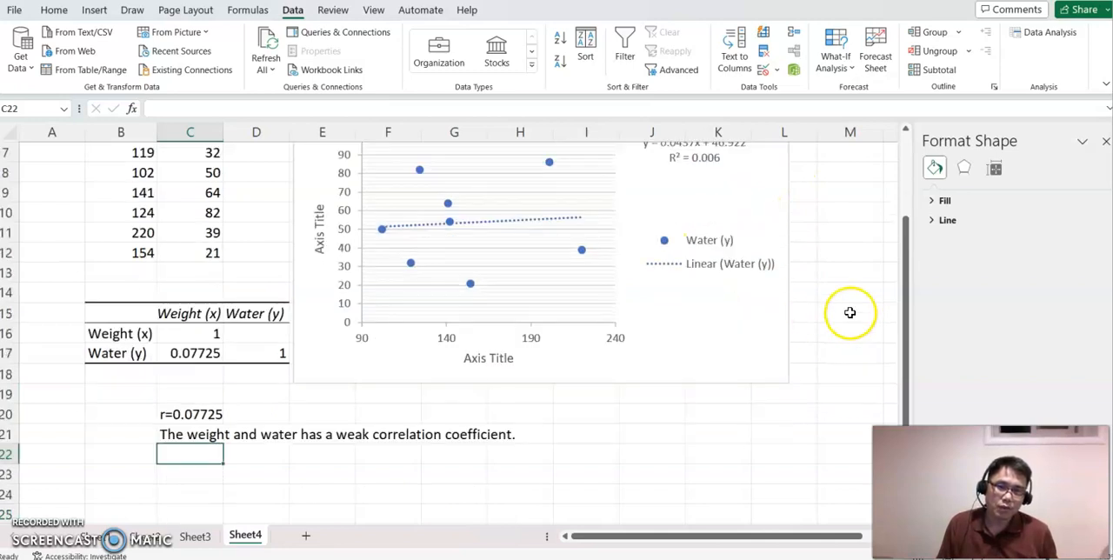
mouse_move(755, 222)
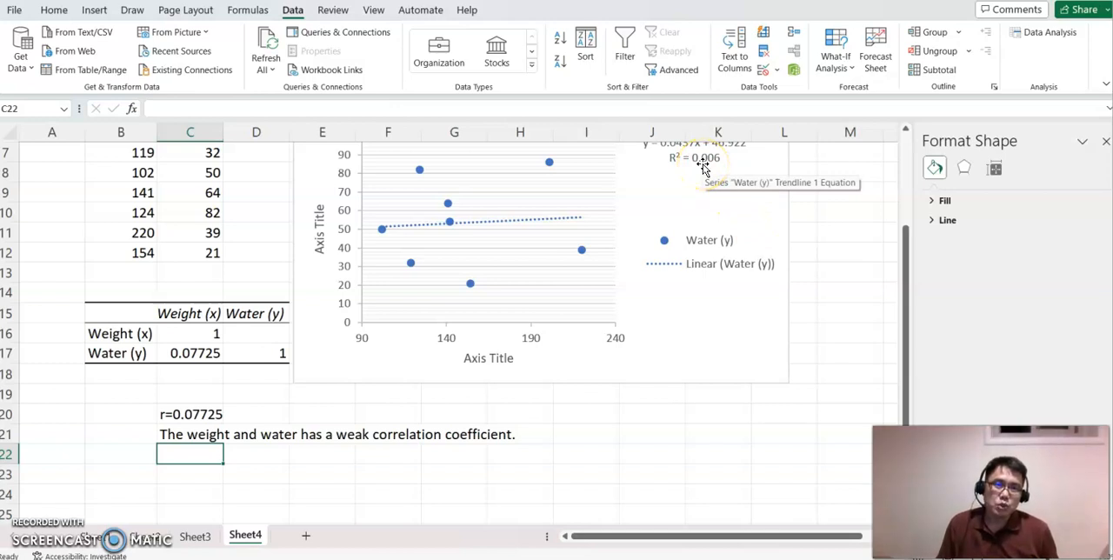
Step: Compute =SQRT(0.006) beside the sentence, showing 0.07746
left_click(585, 435)
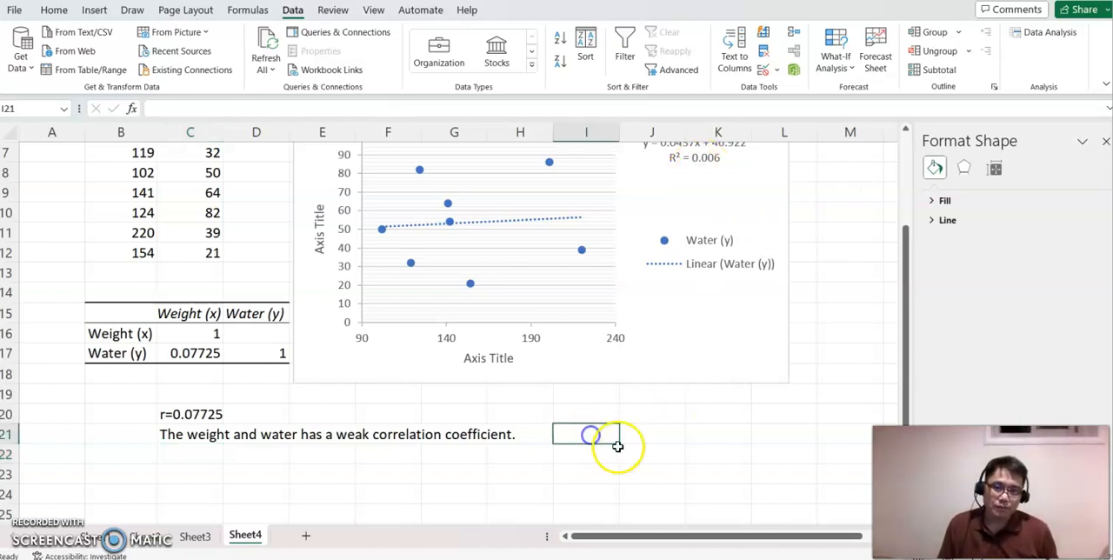
type("=s")
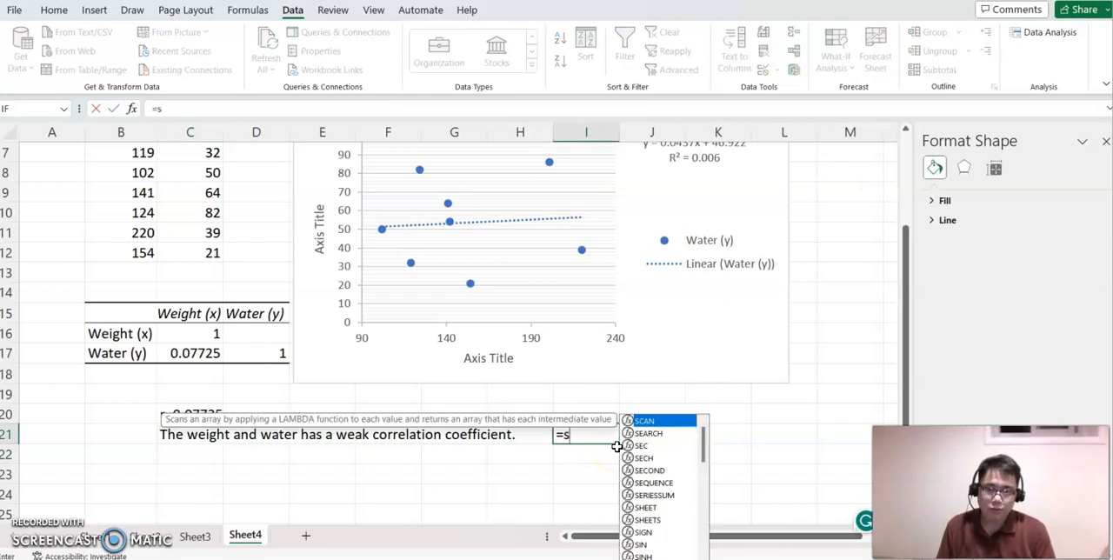
type("qr")
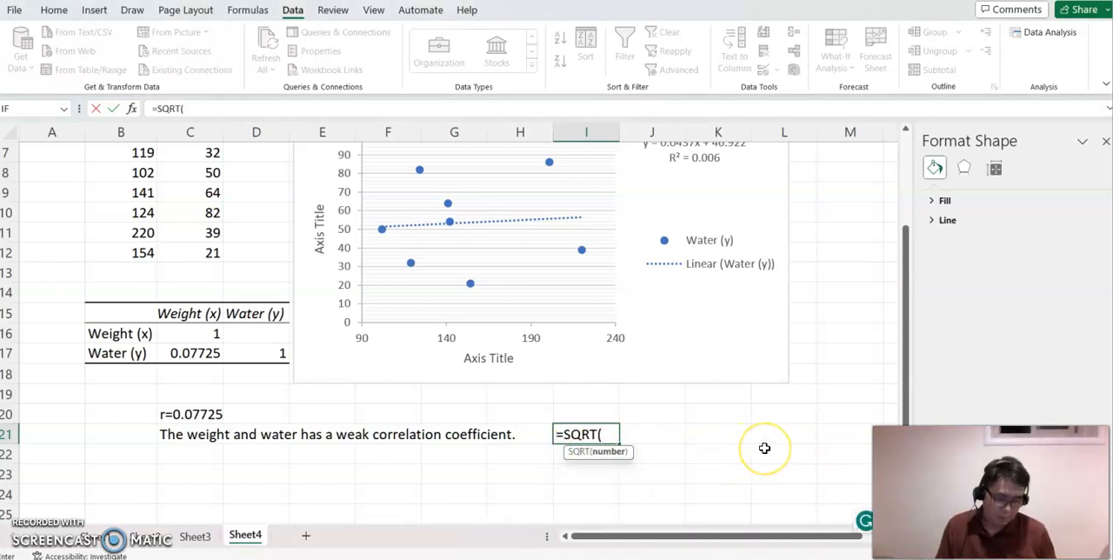
type("0.00")
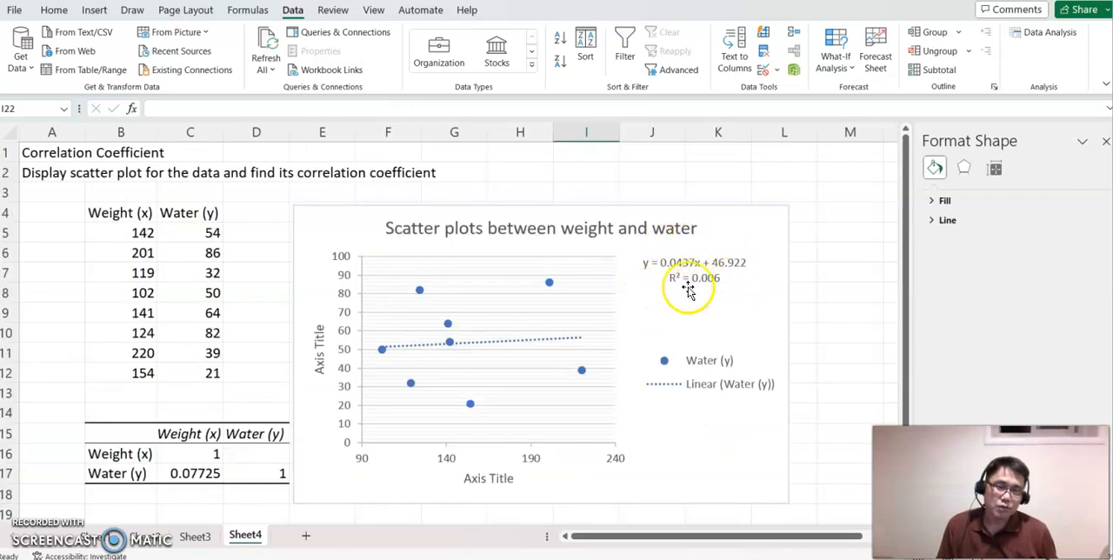
mouse_move(766, 288)
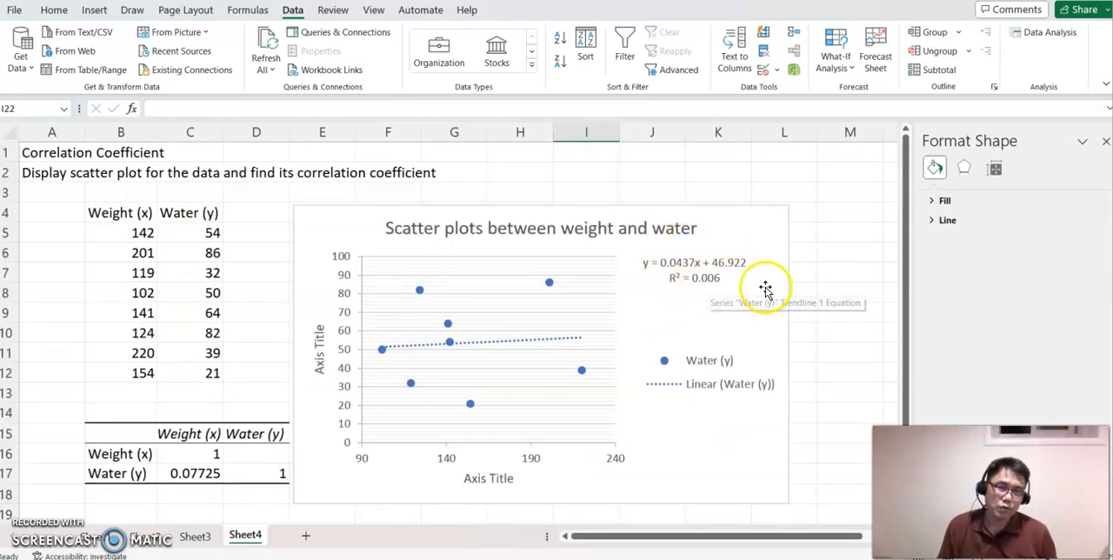
scroll("down", 3)
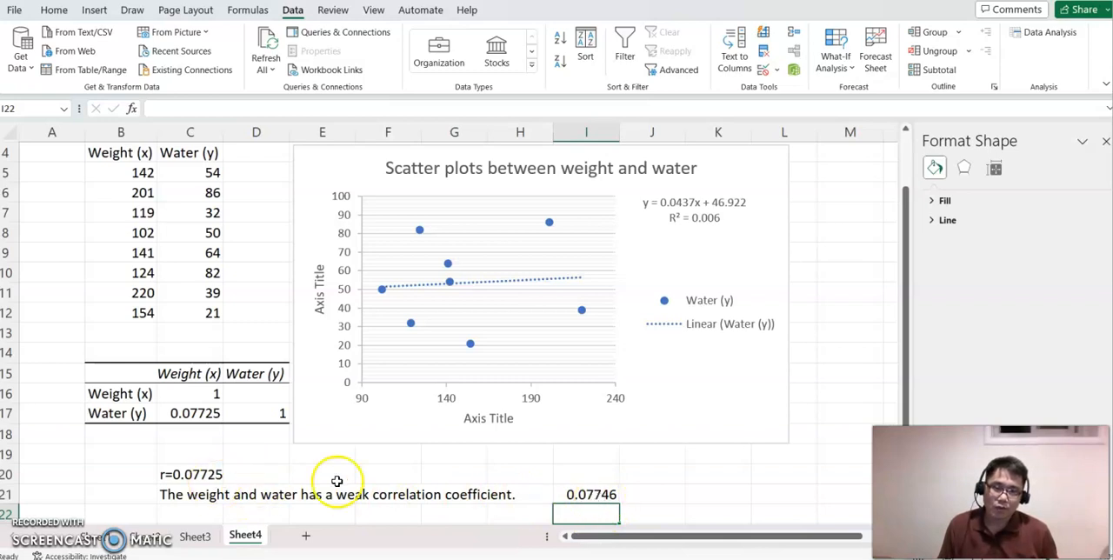
scroll("down", 3)
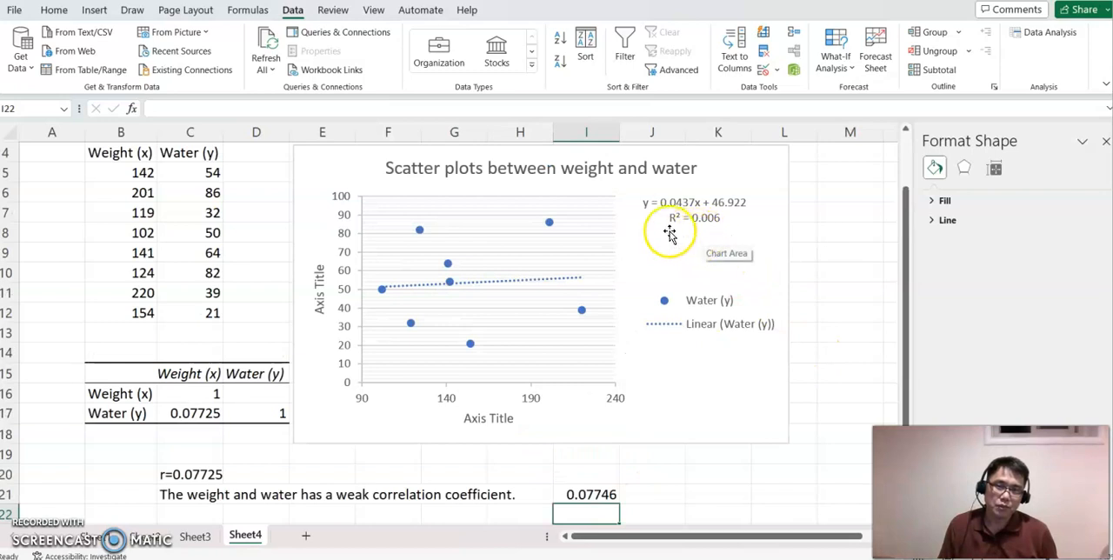
scroll("down", 3)
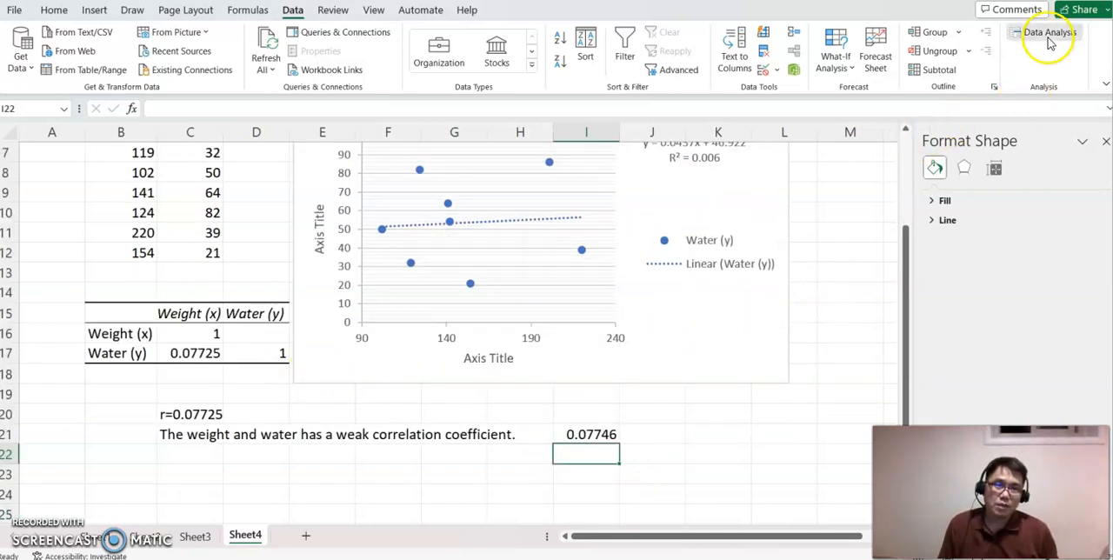
left_click(1048, 32)
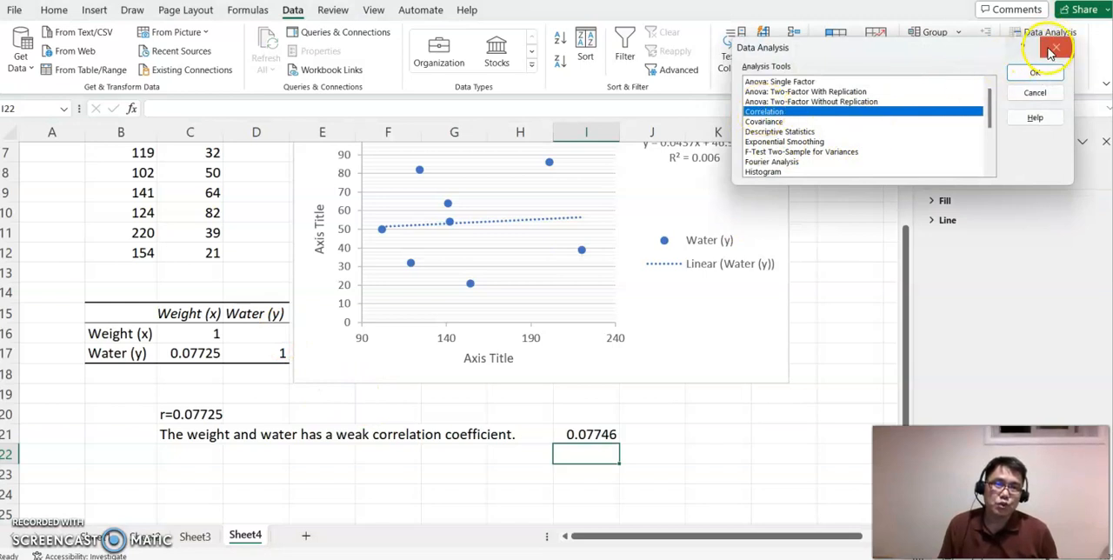
left_click(1054, 49)
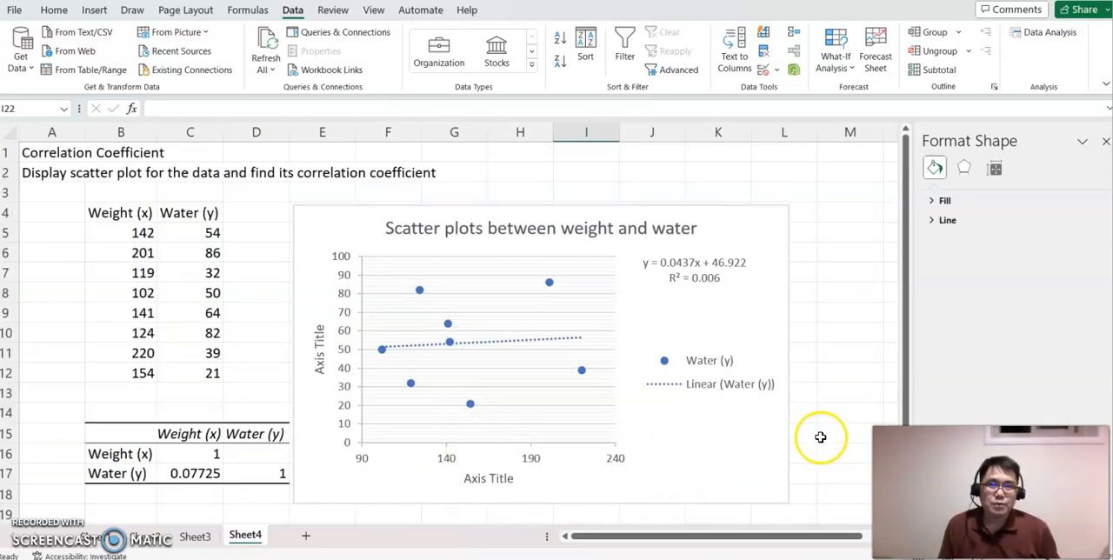
mouse_move(817, 418)
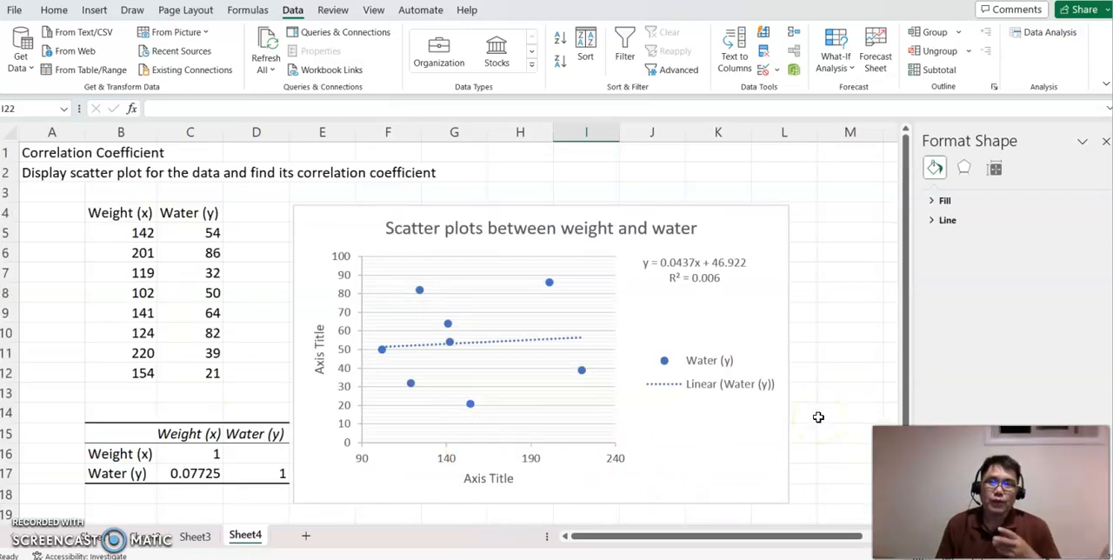